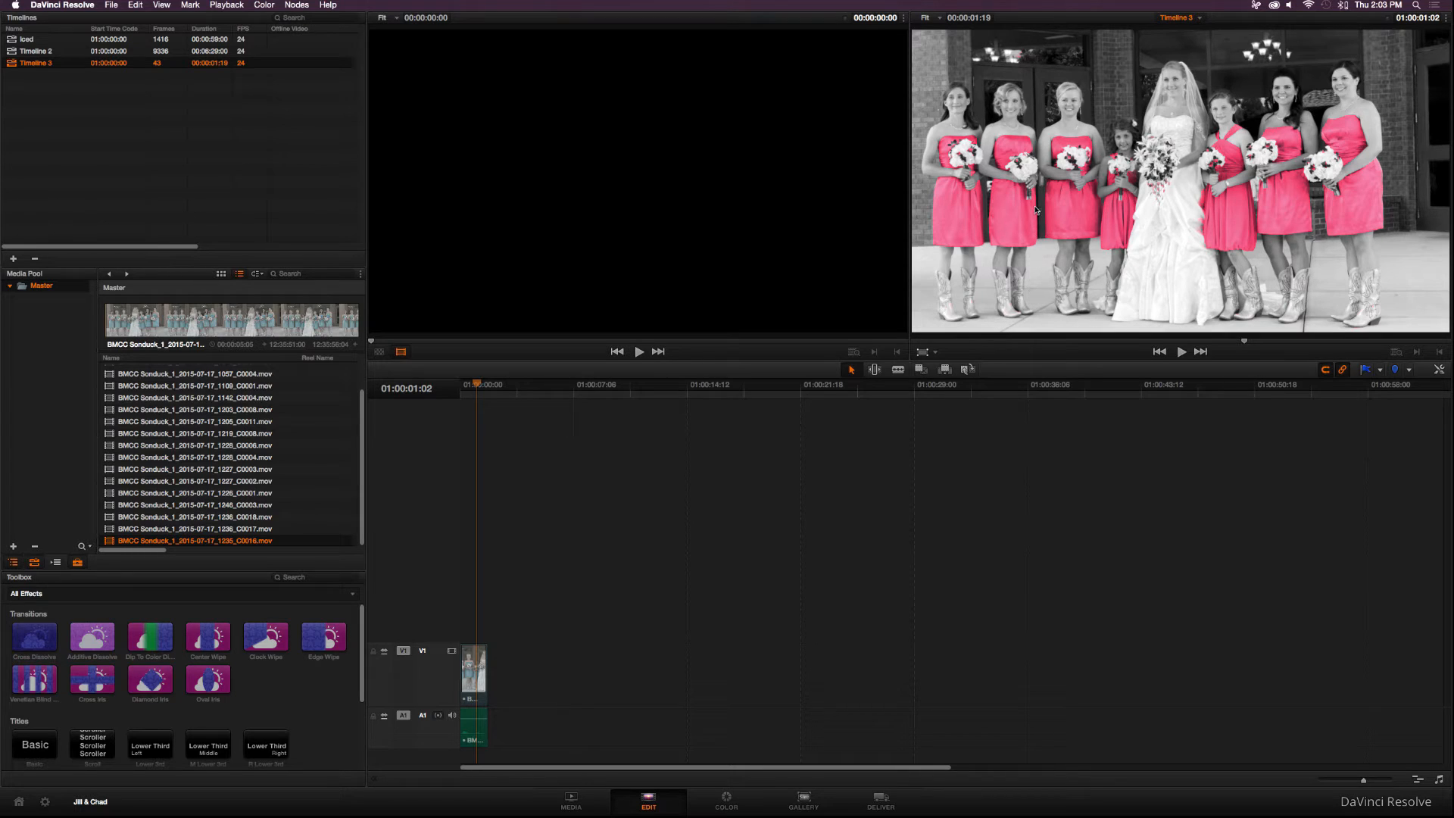
mouse_move(1172, 258)
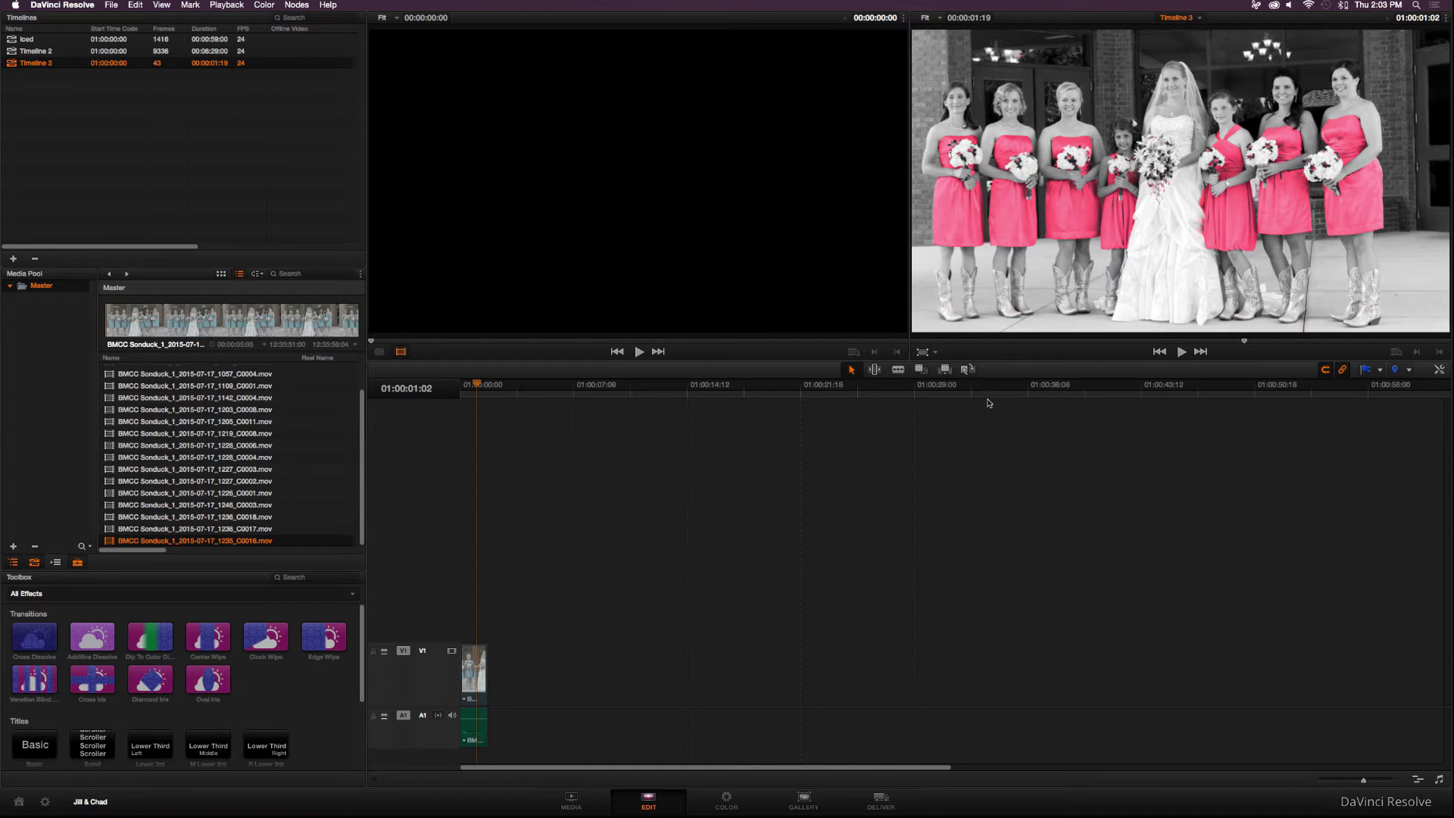
- Switch to the Color page and reset the wedding clip's grade to a single node
left_click(725, 801)
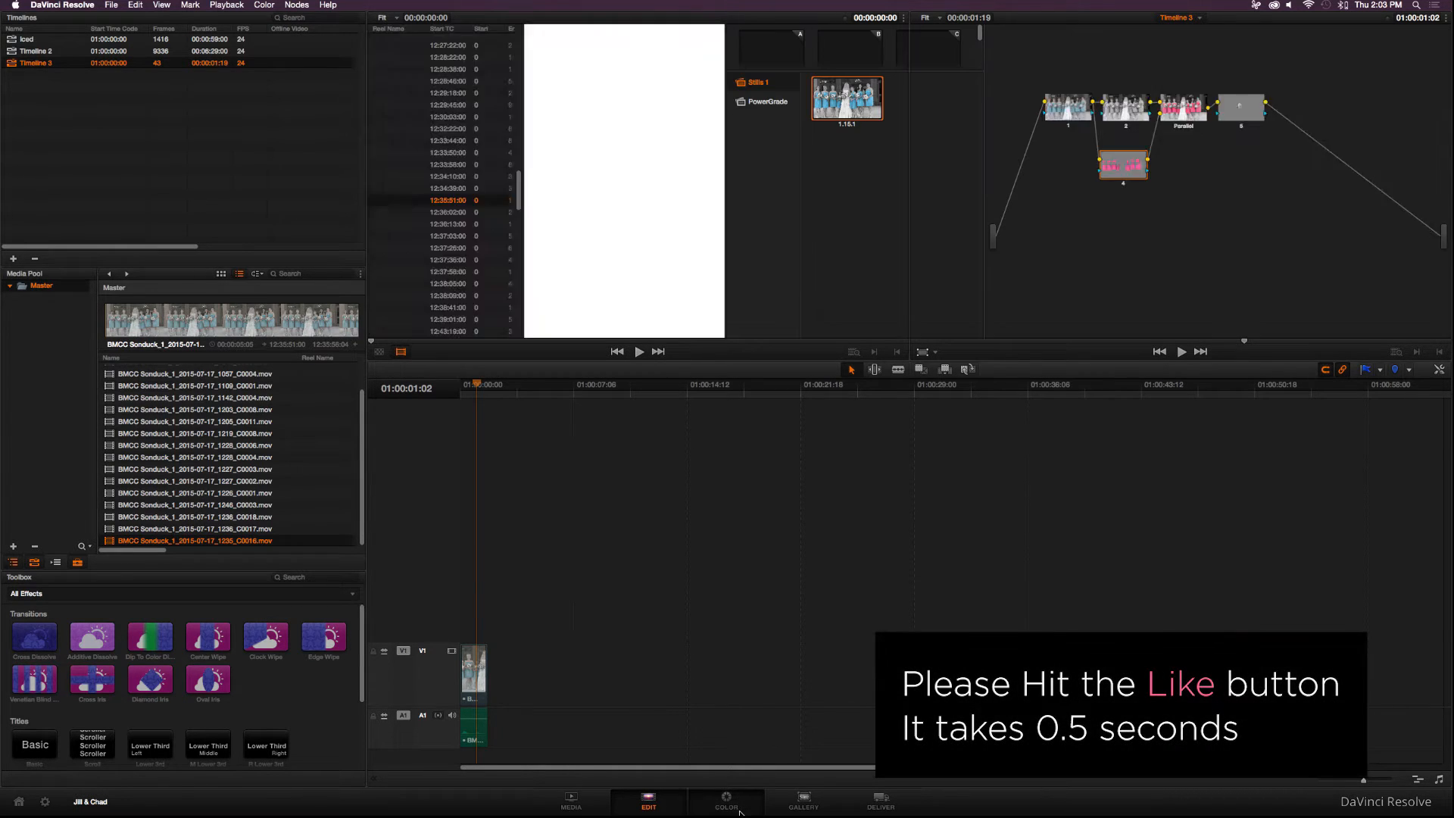
left_click(725, 803)
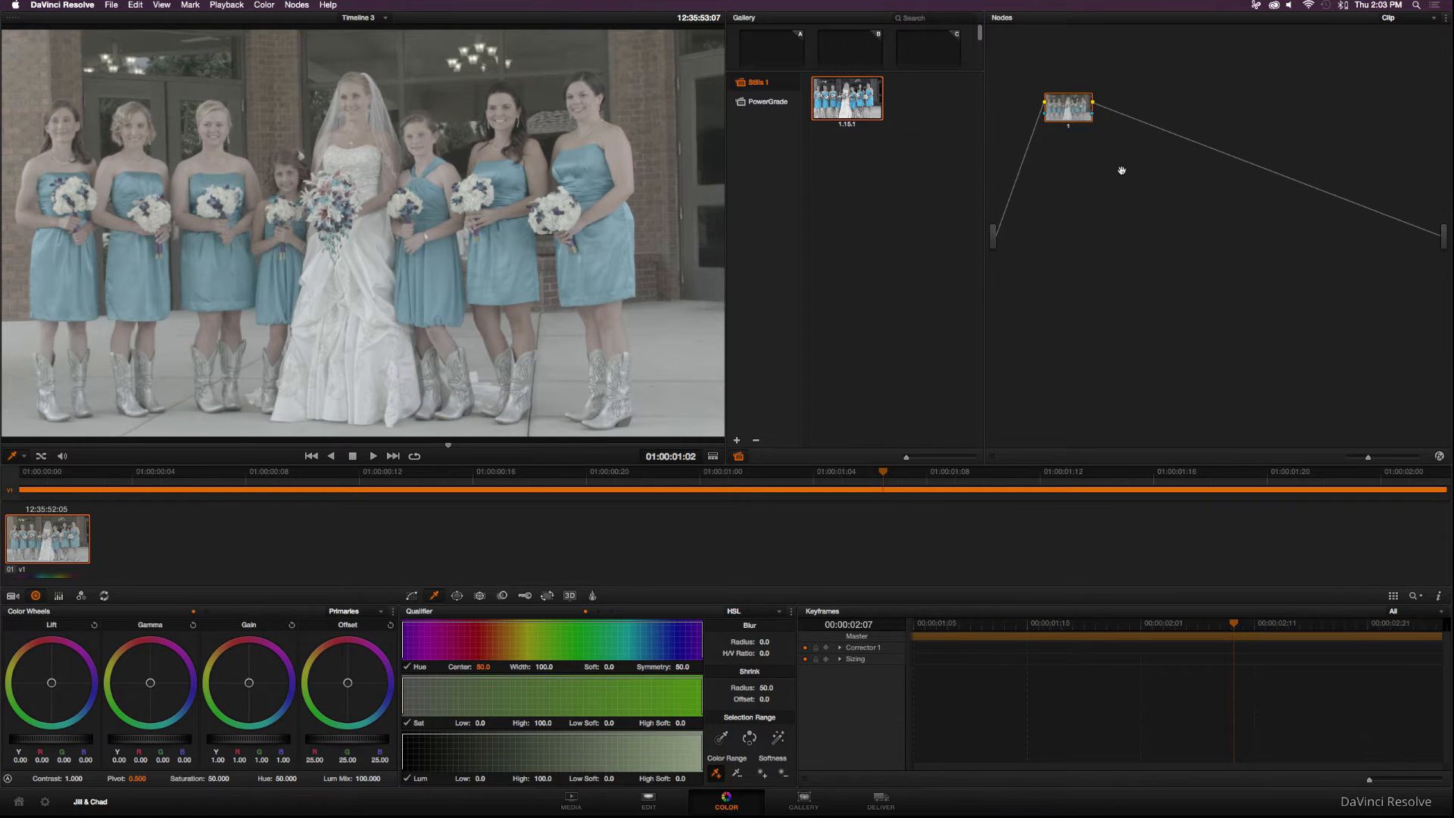
mouse_move(1003, 219)
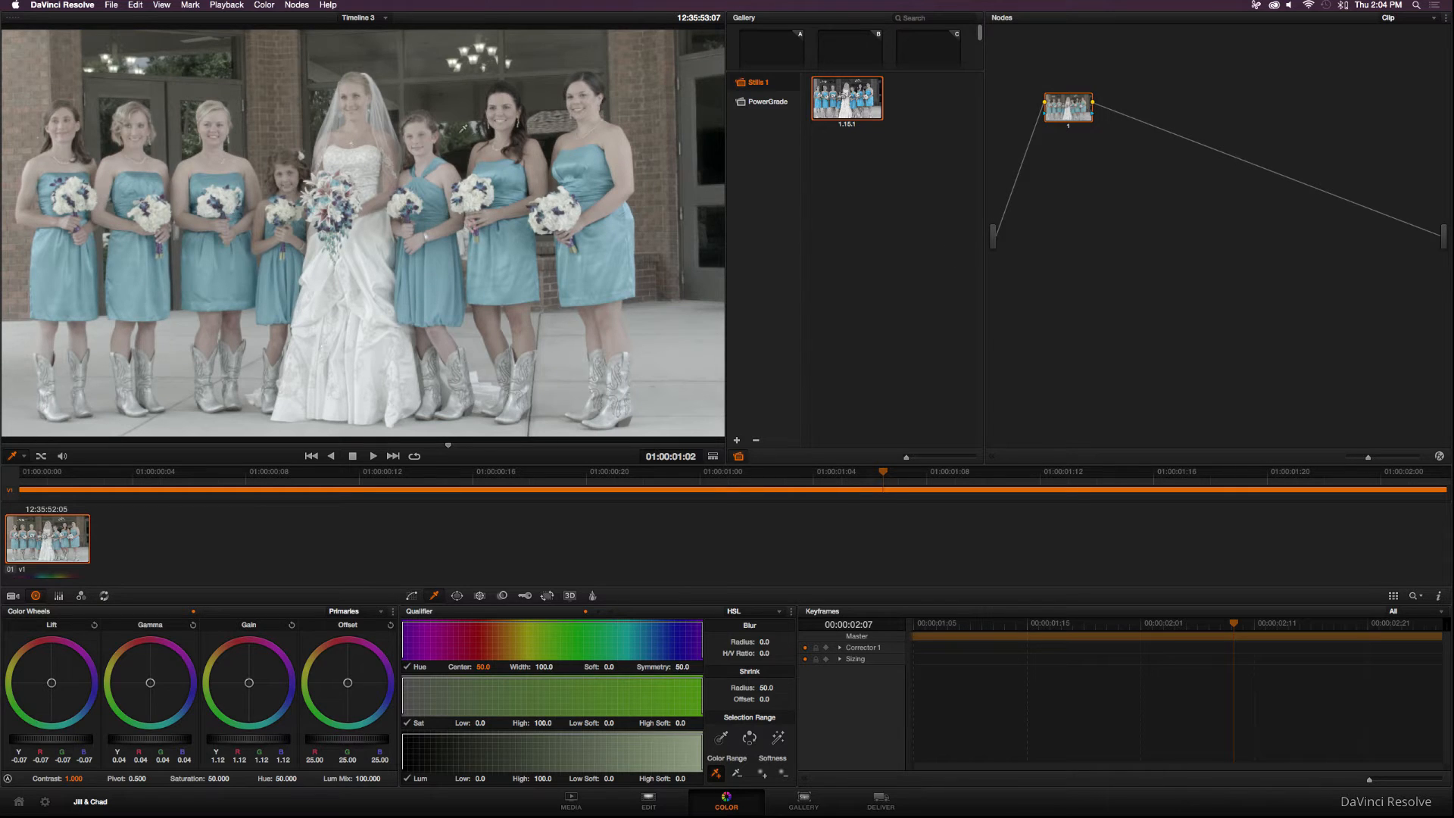
- Add a serial node and raise its contrast and saturation for more vivid dresses
left_click(297, 6)
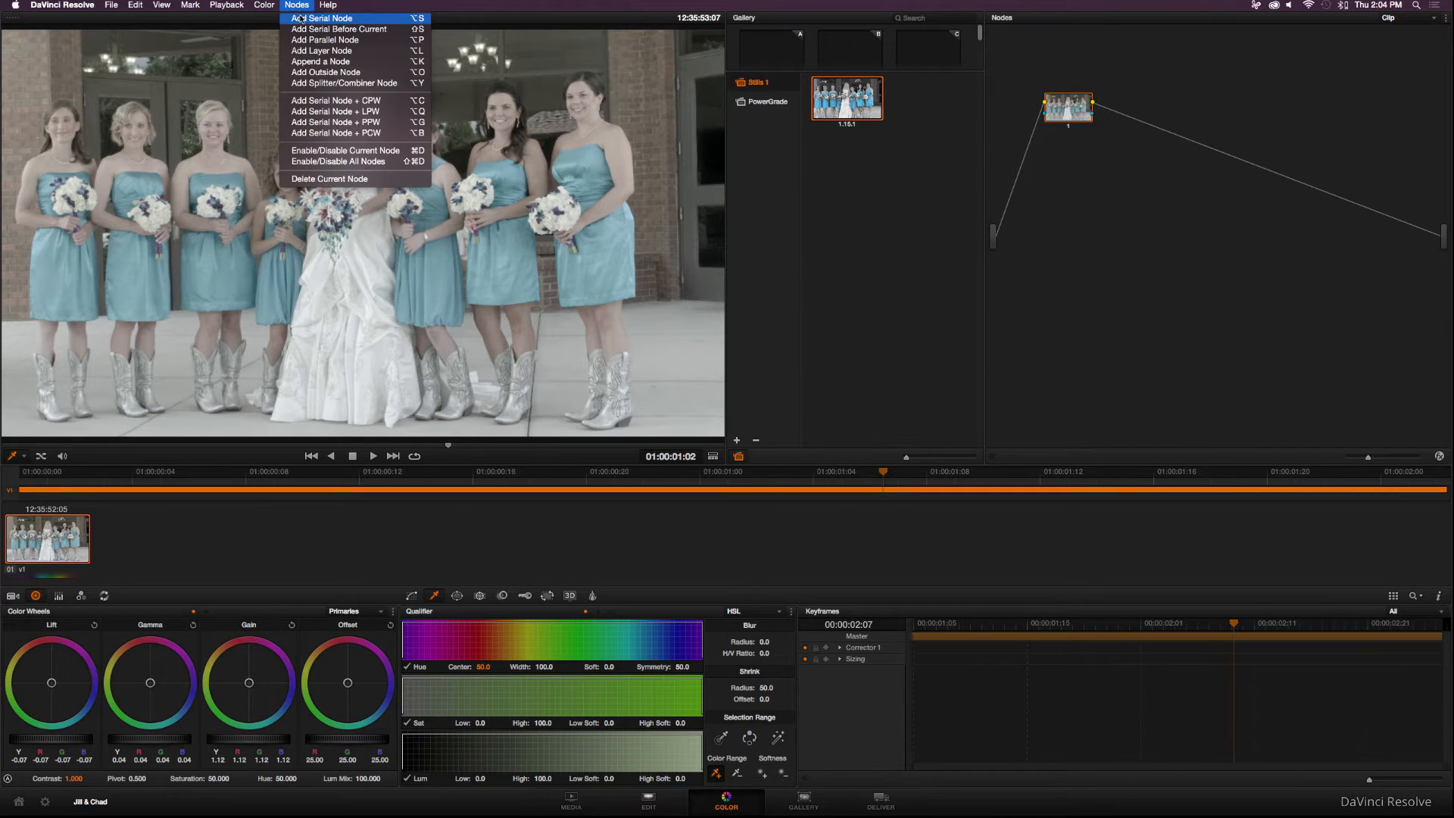
left_click(326, 19)
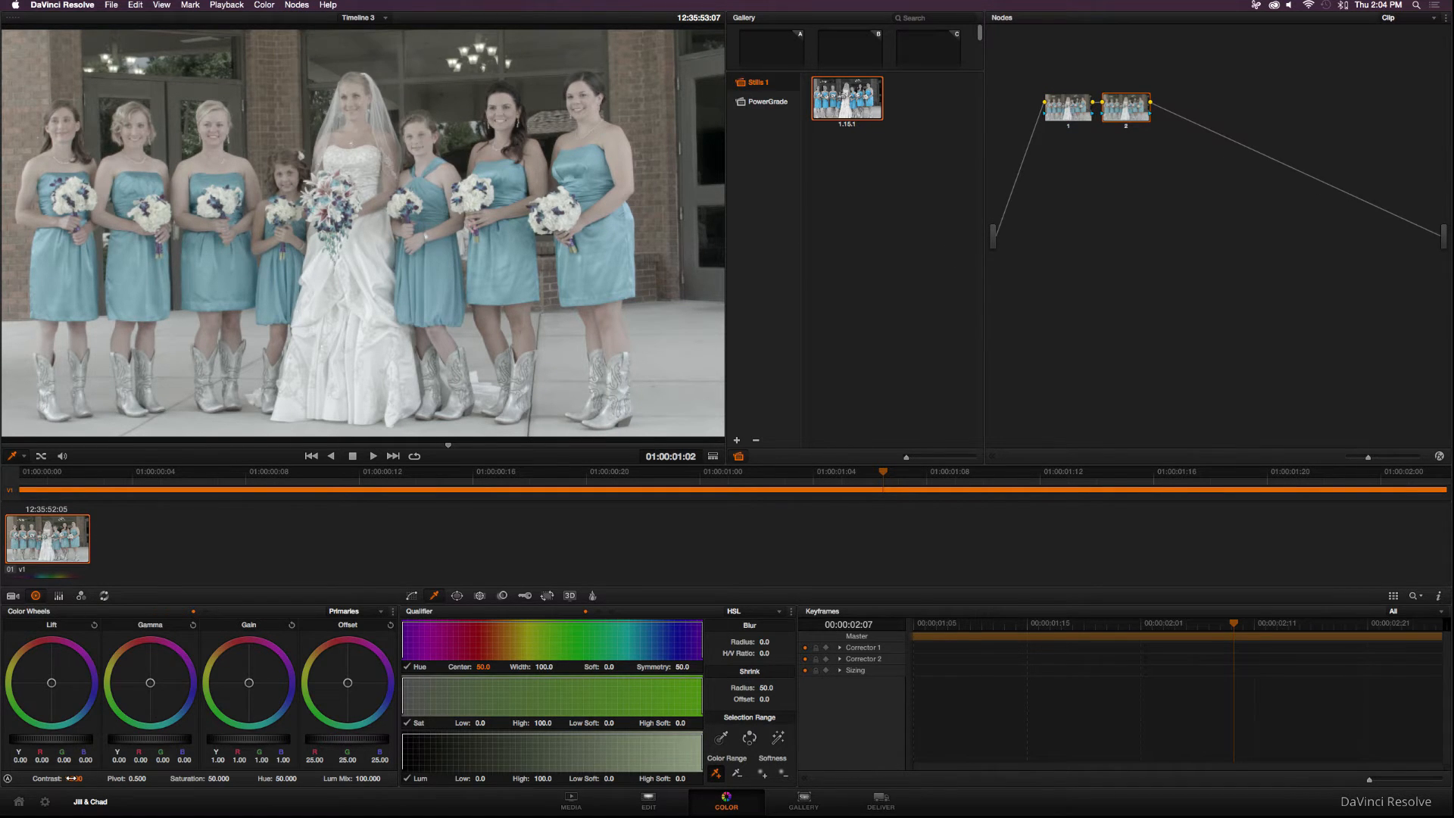
left_click_drag(58, 778, 72, 778)
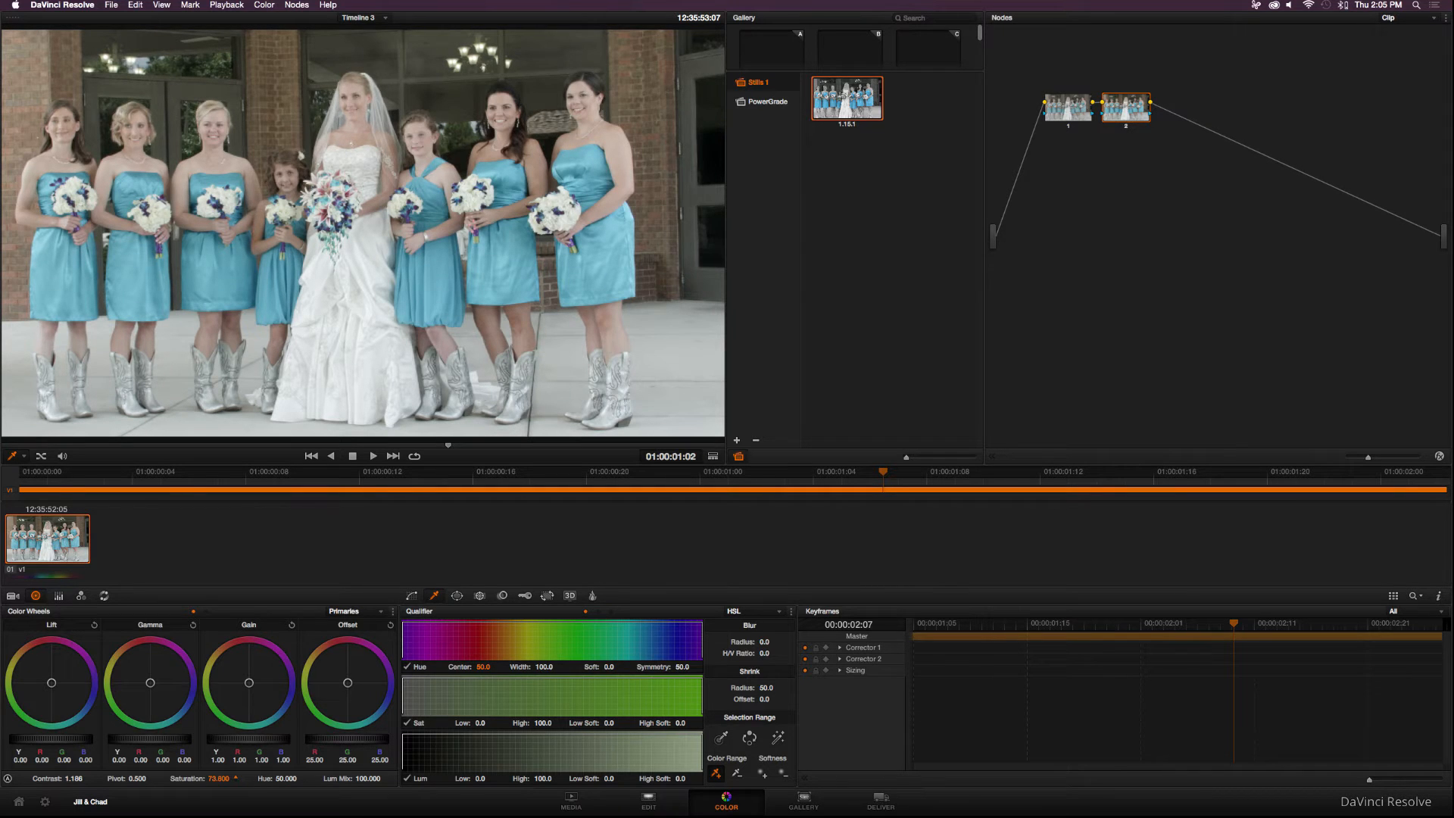
- Add a parallel node and qualify the blue dress colour with the eyedropper
left_click(297, 5)
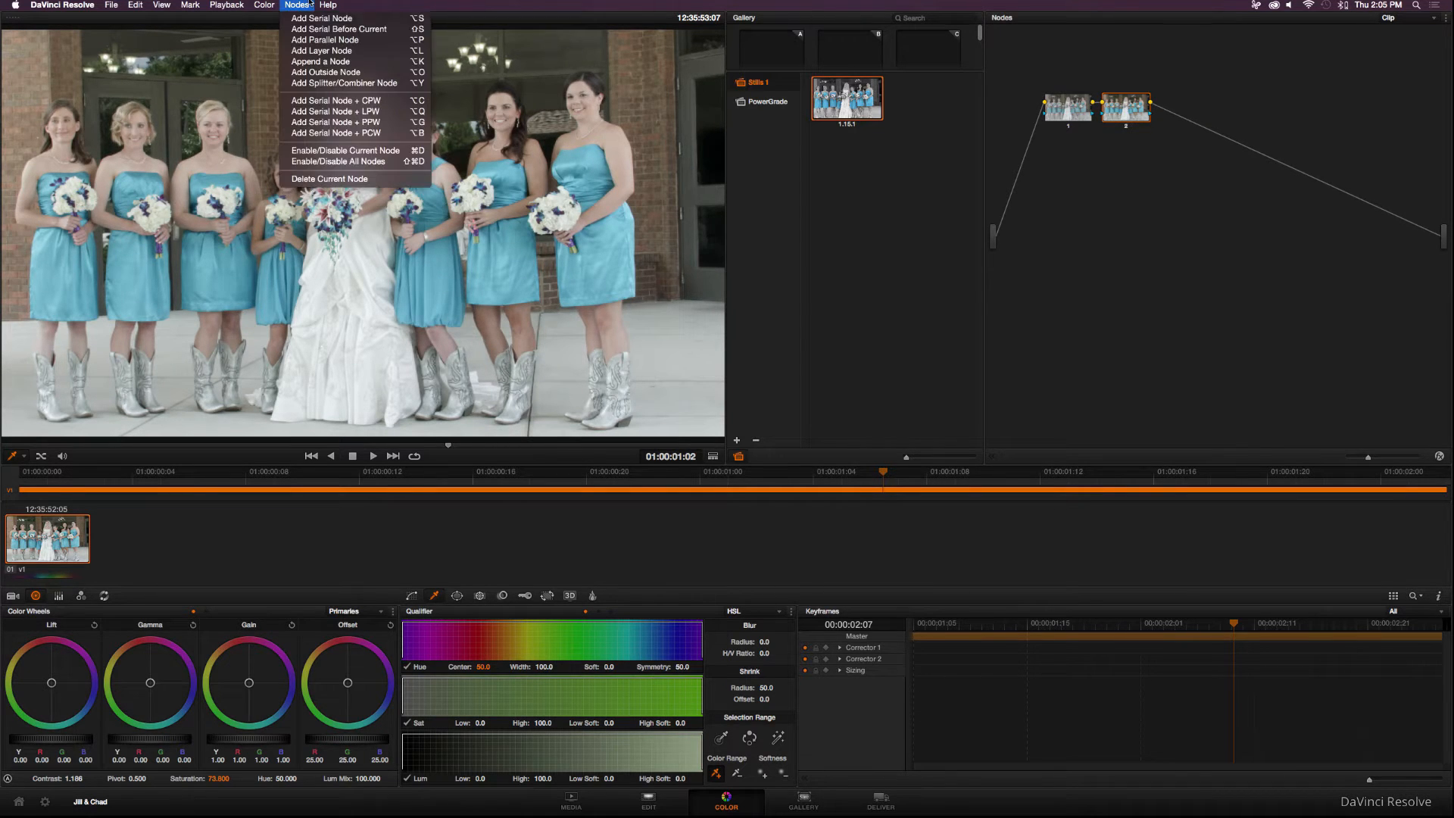
mouse_move(348, 40)
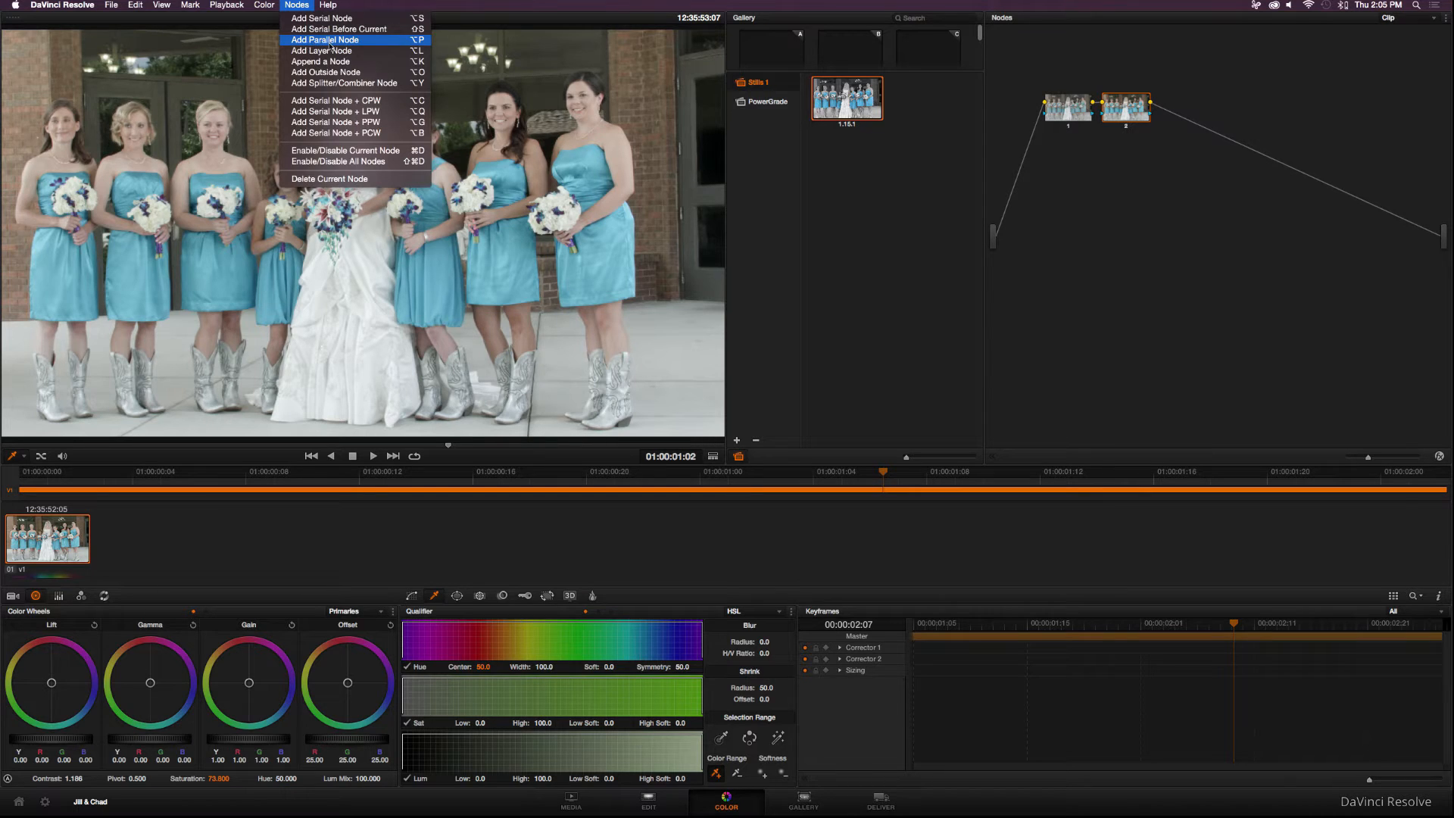
left_click(324, 40)
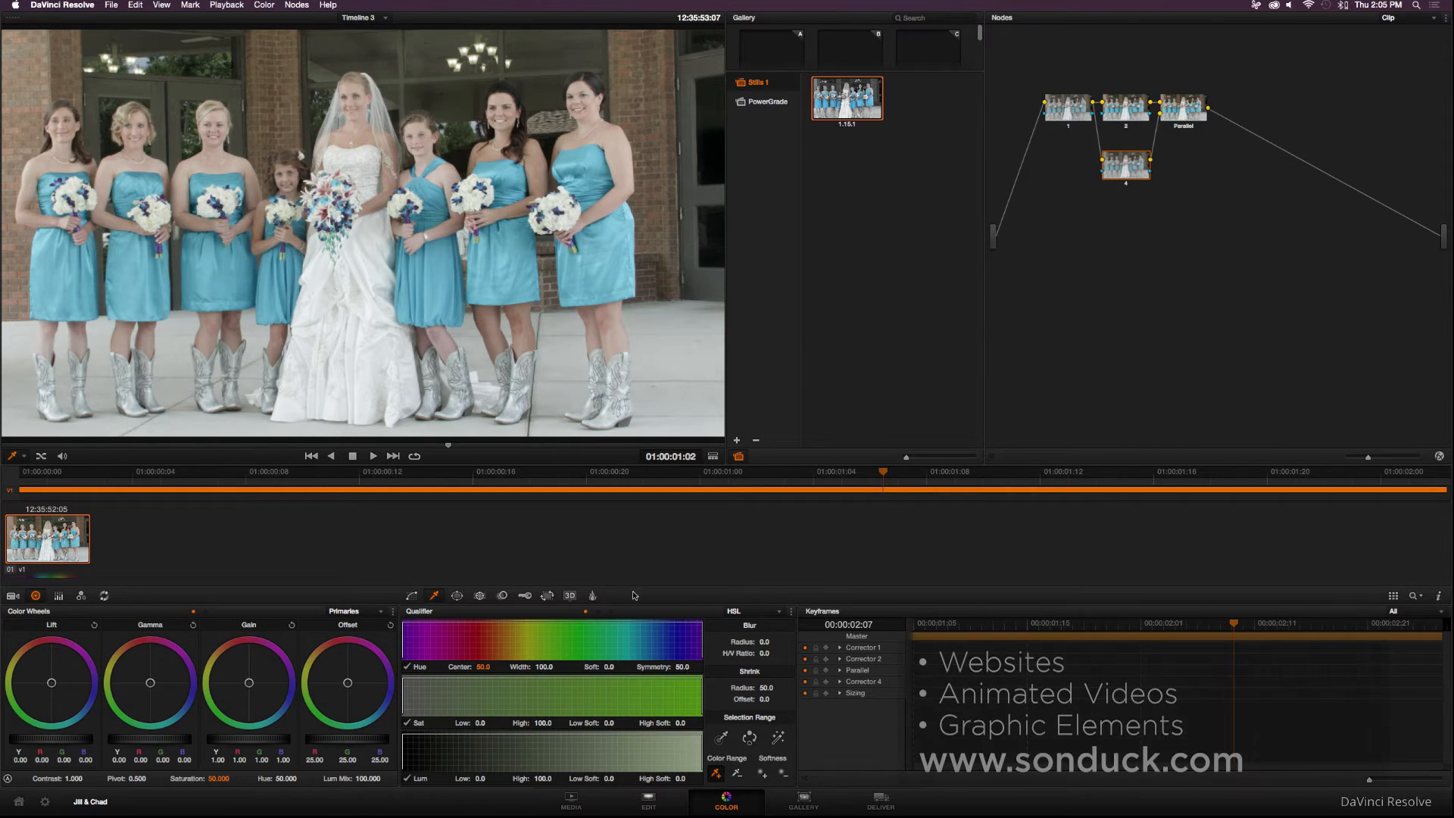
left_click(410, 595)
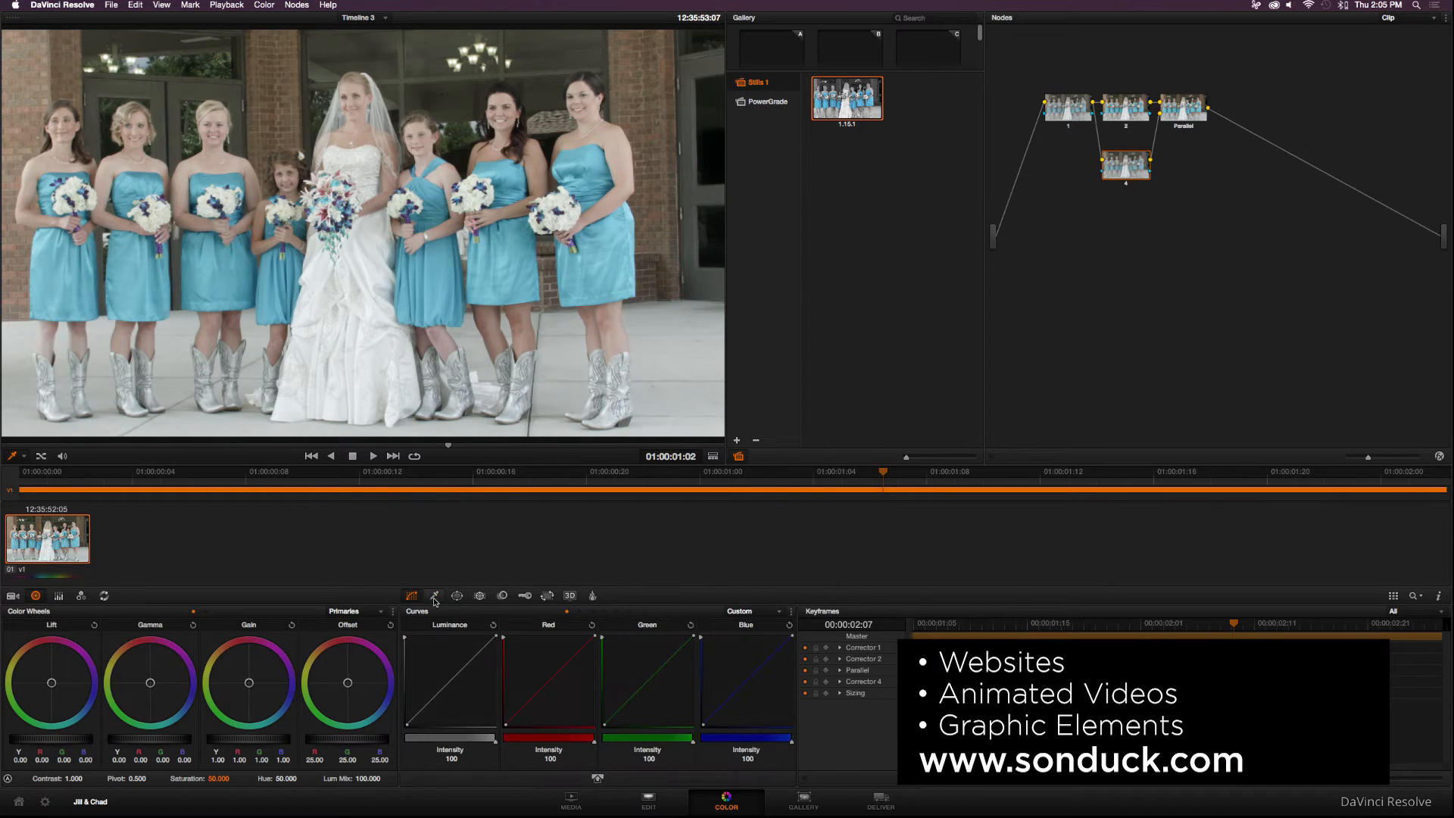
left_click(434, 596)
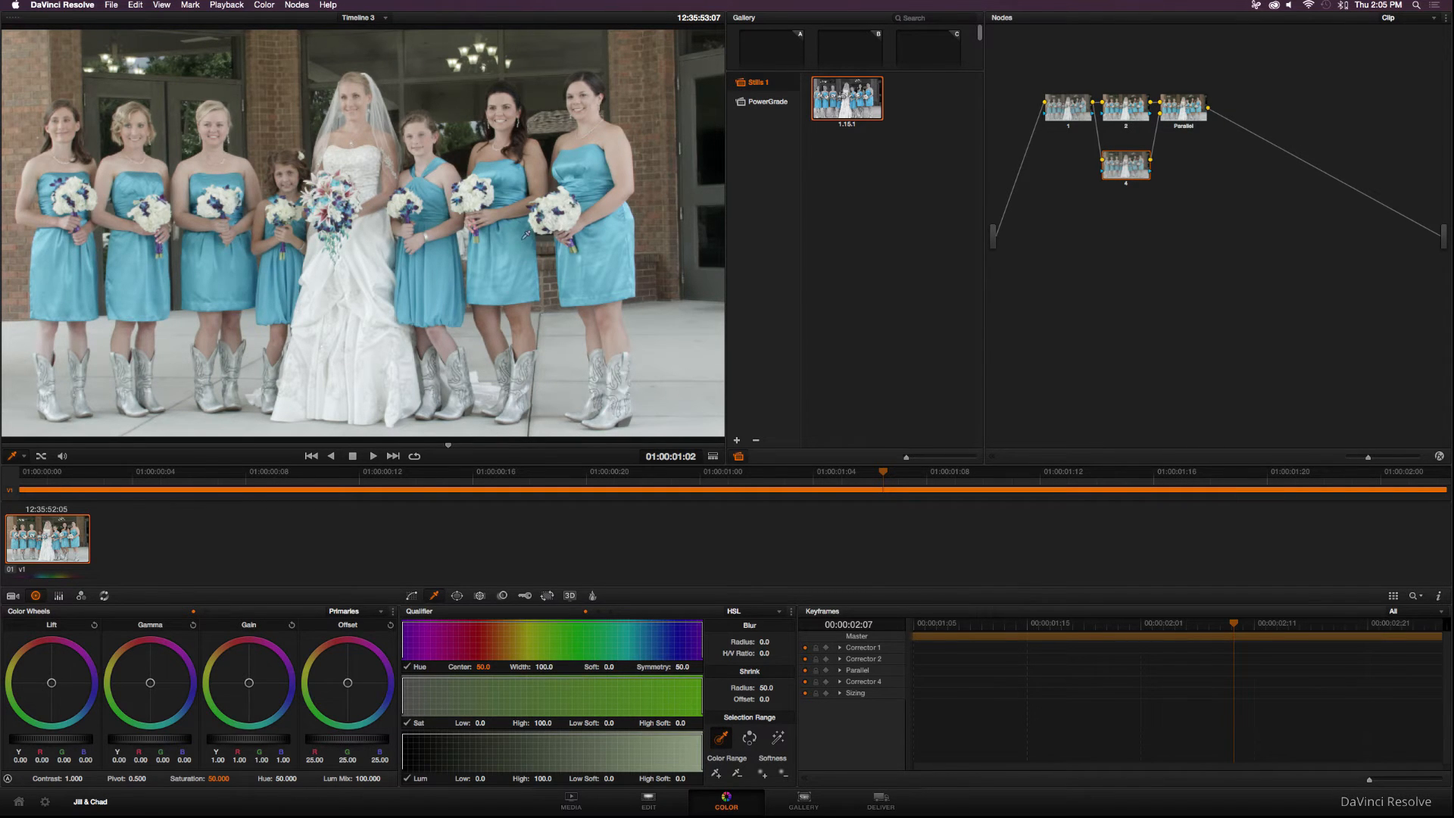
left_click(518, 244)
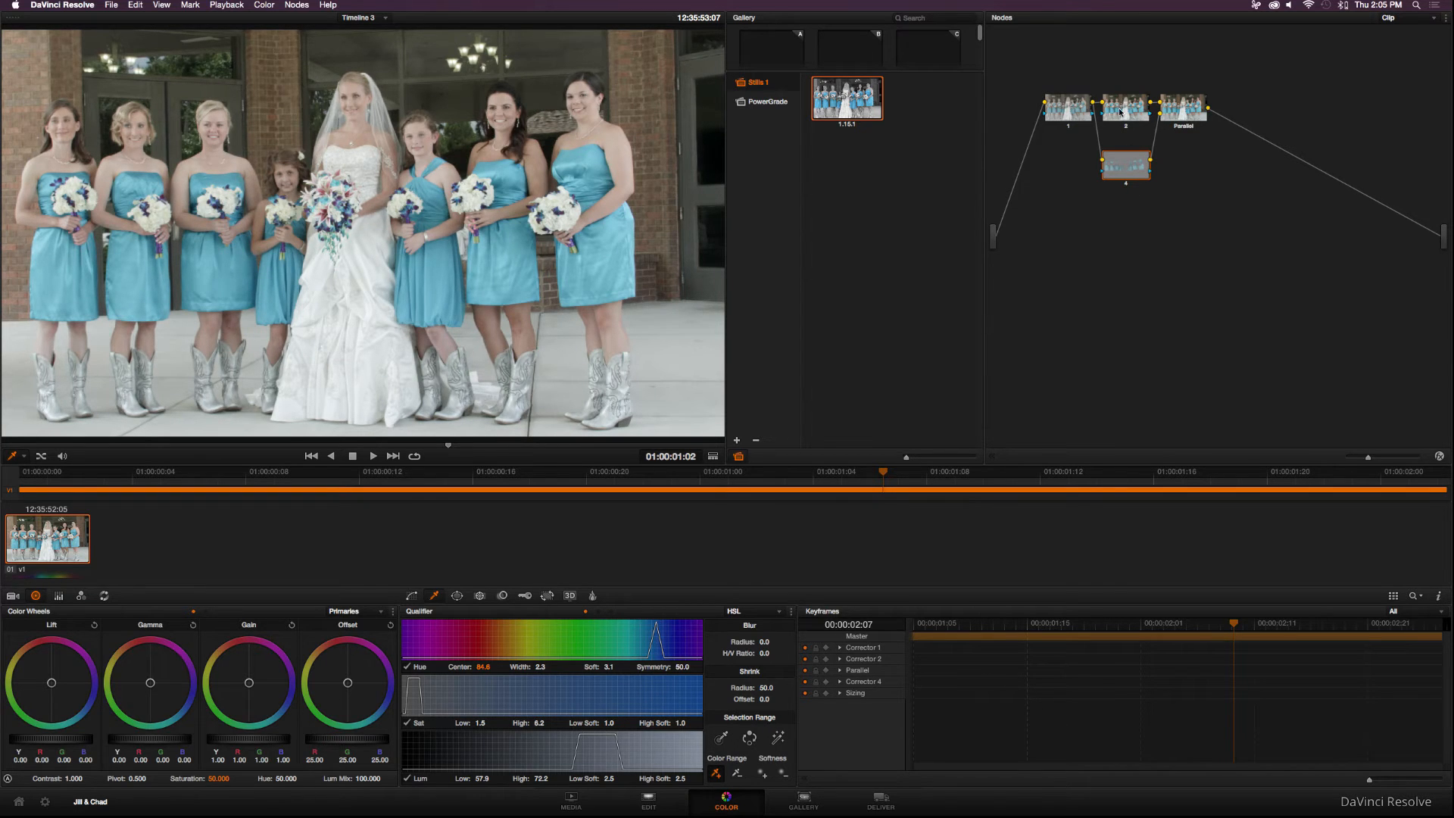
- Desaturate everything outside the dresses and push the dress gain toward brighter blue
left_click(1125, 106)
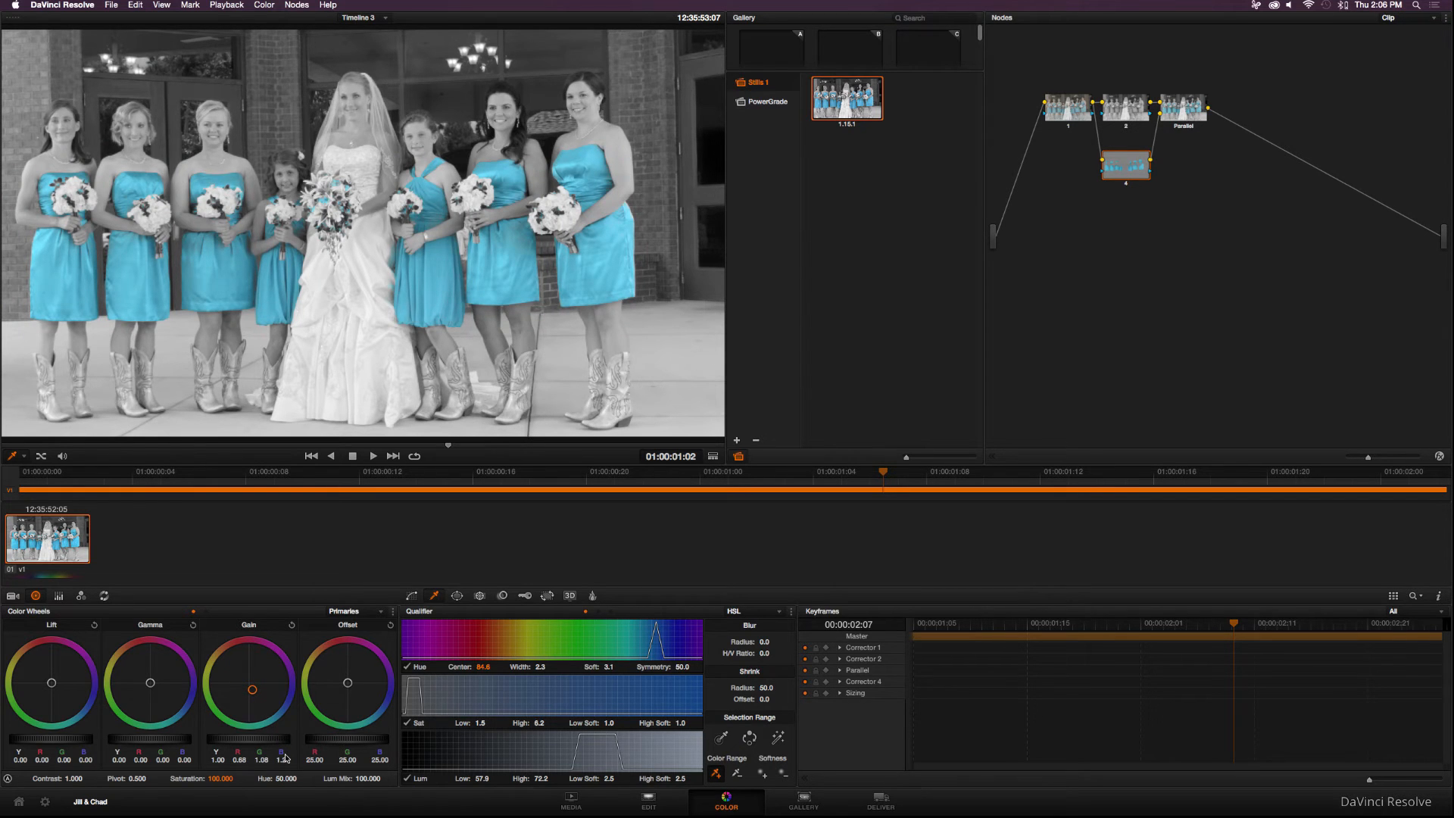
left_click_drag(283, 758, 283, 751)
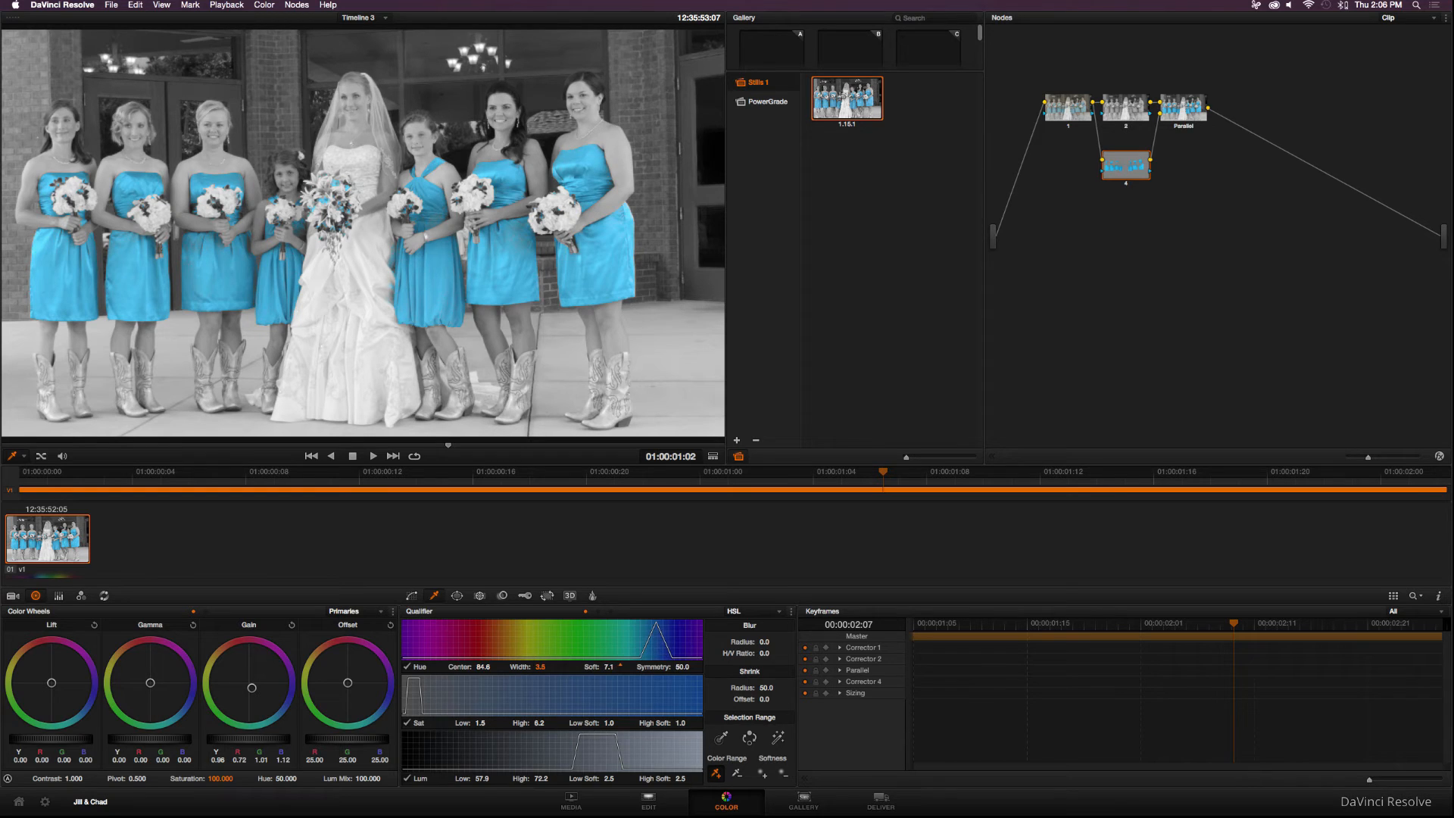
- Add a fifth node with a circular window centred on the bride's bouquet at the first frame
left_click(455, 594)
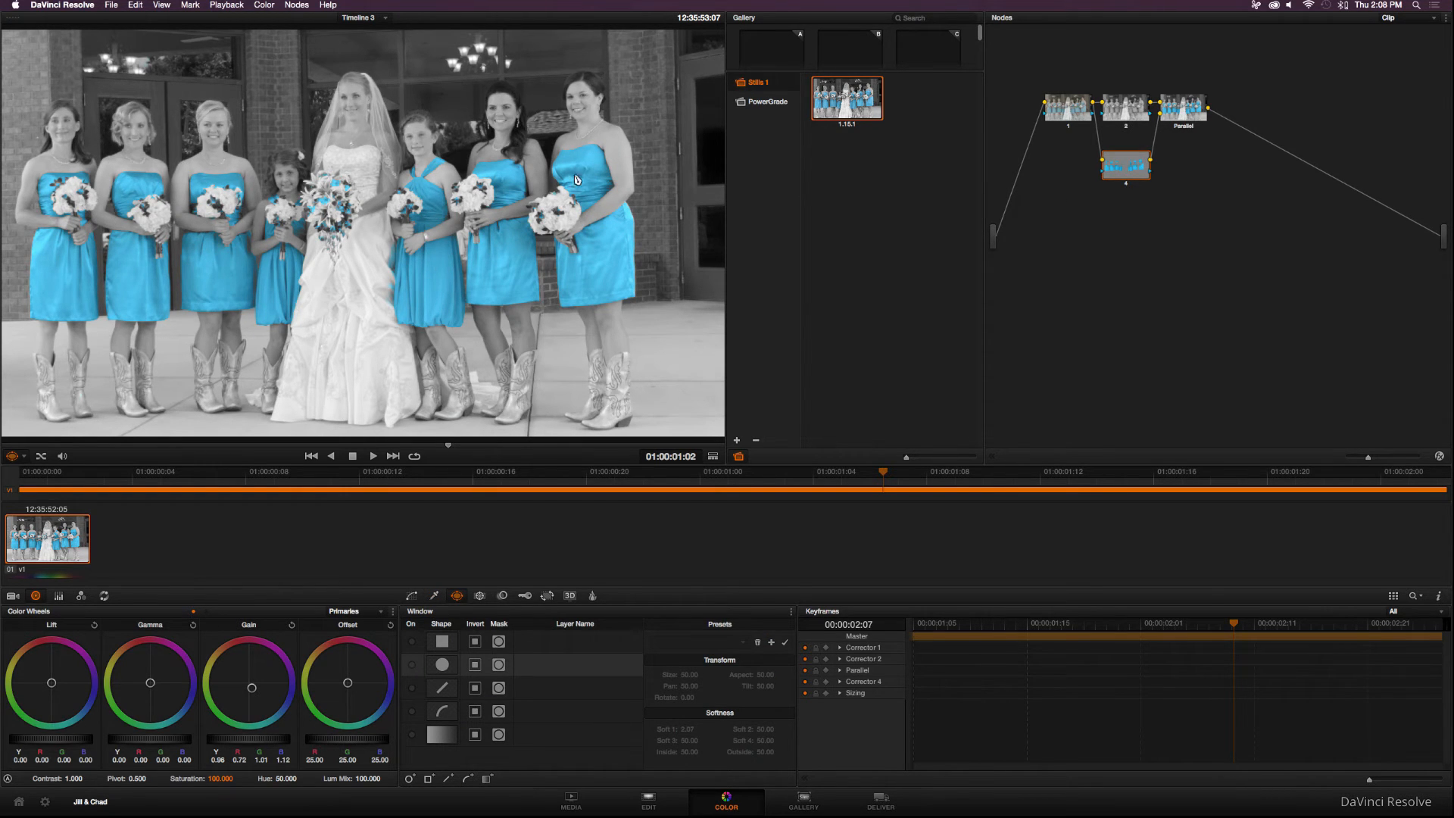
mouse_move(369, 188)
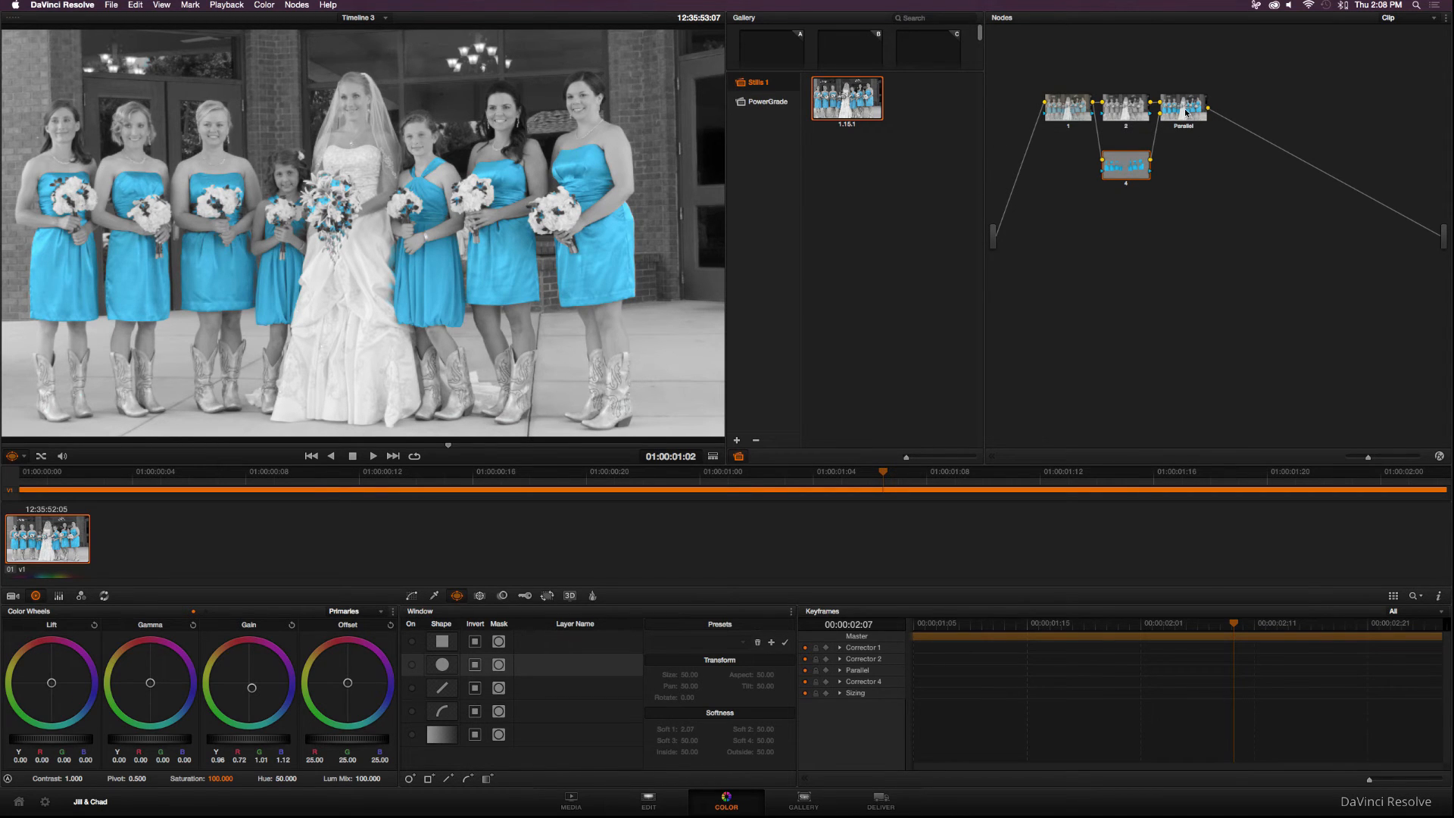
left_click(1183, 106)
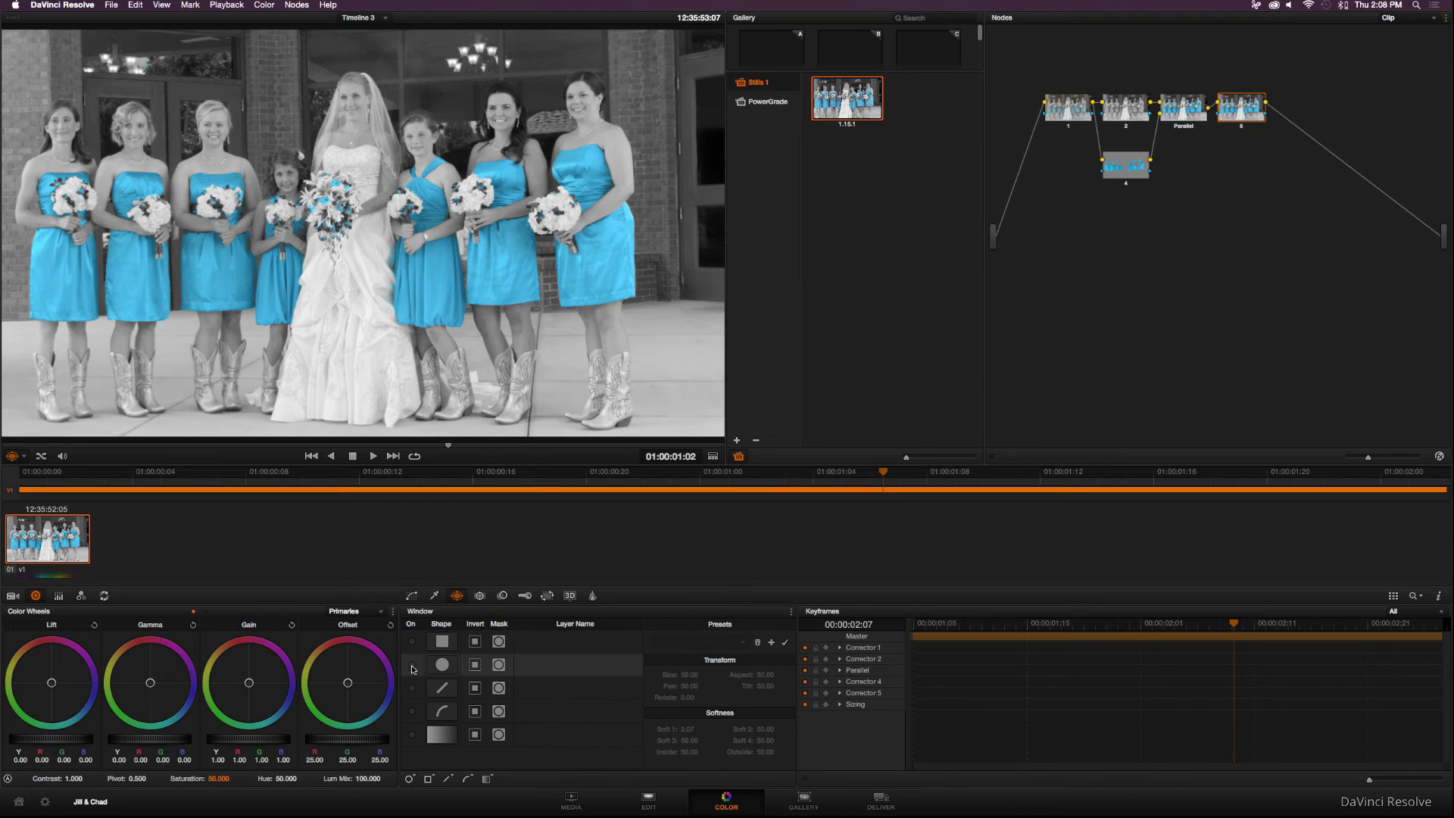
left_click(412, 663)
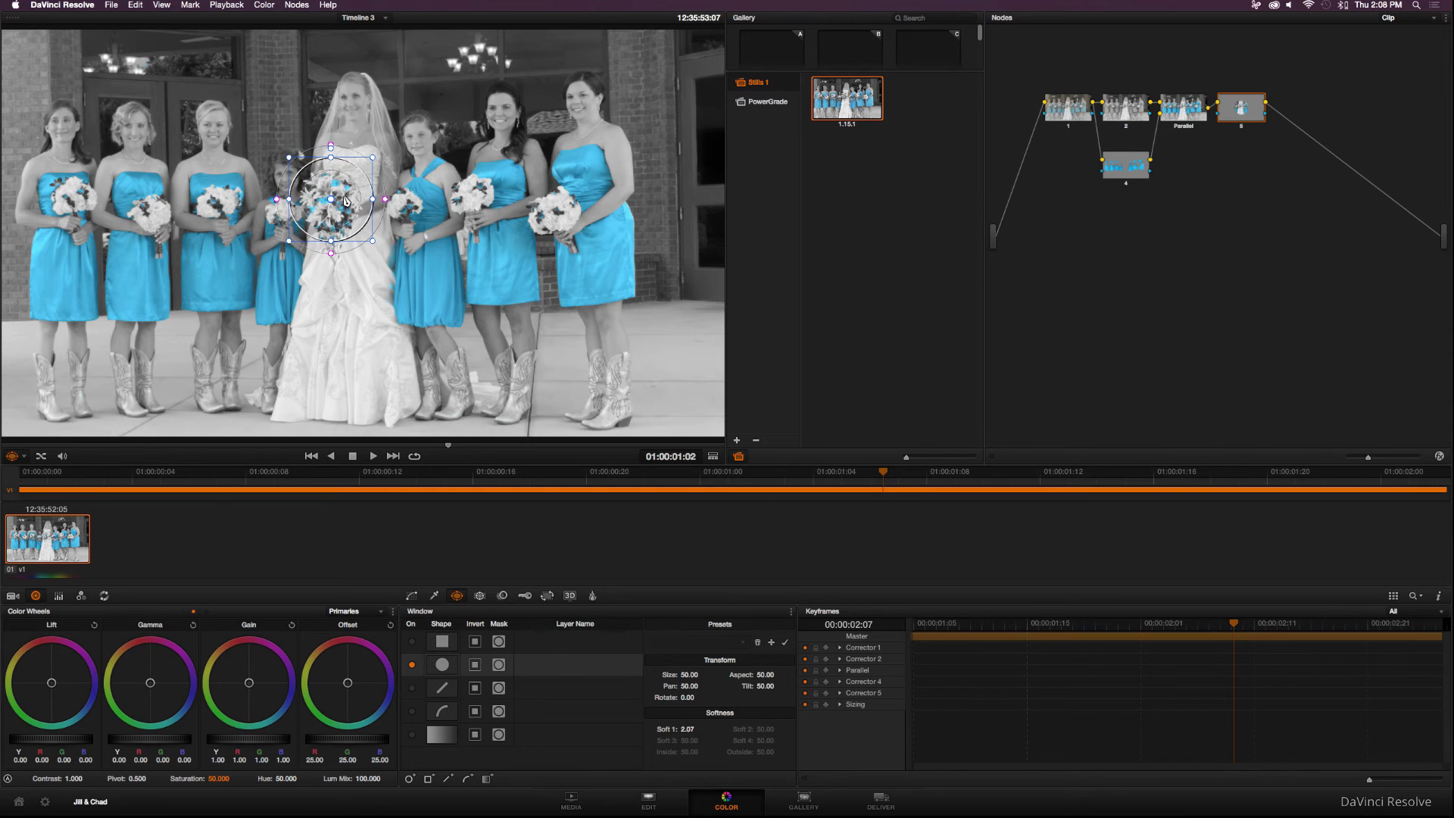
left_click_drag(348, 201, 332, 193)
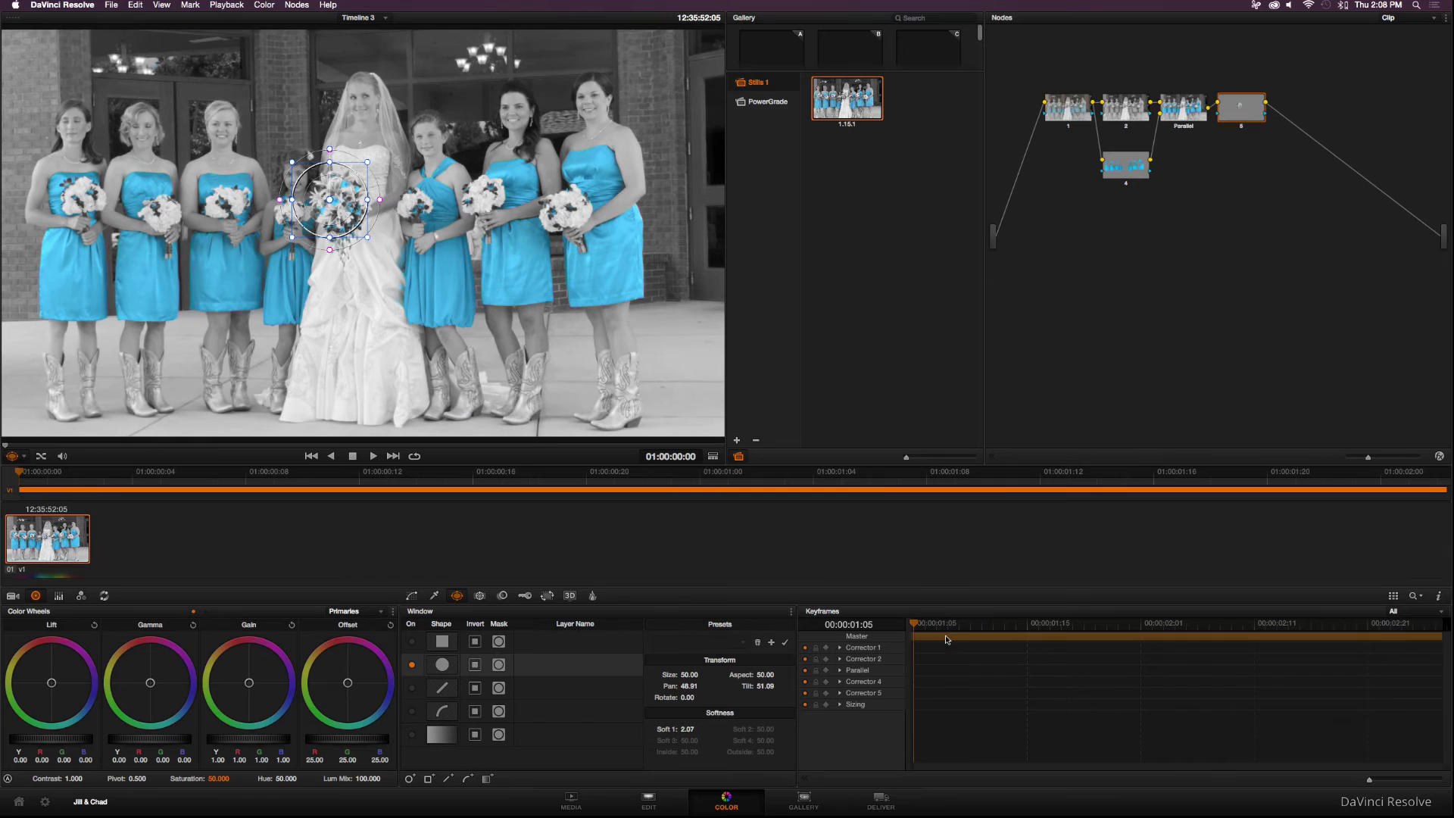
left_click_drag(328, 200, 355, 227)
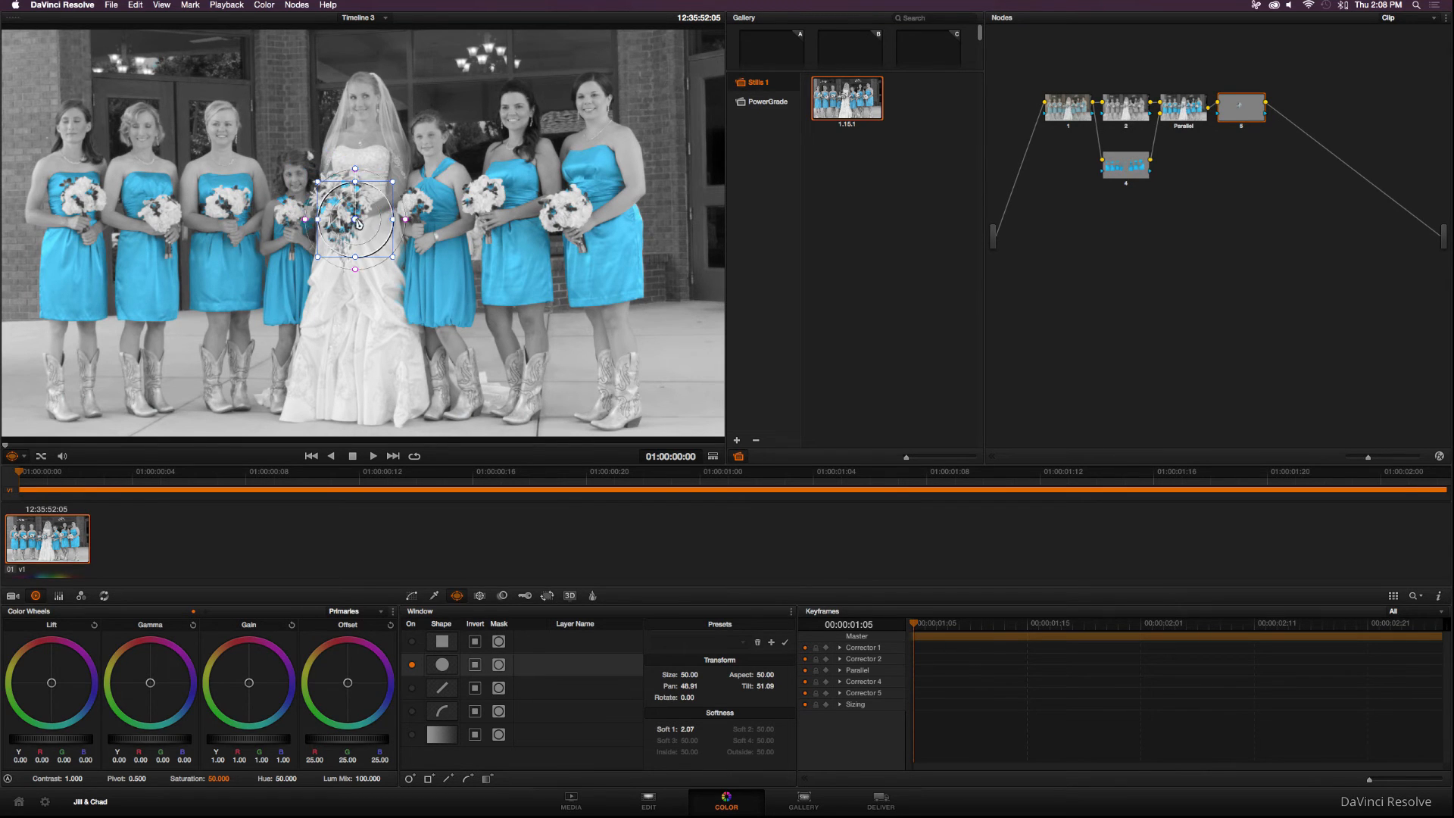
left_click_drag(355, 220, 345, 205)
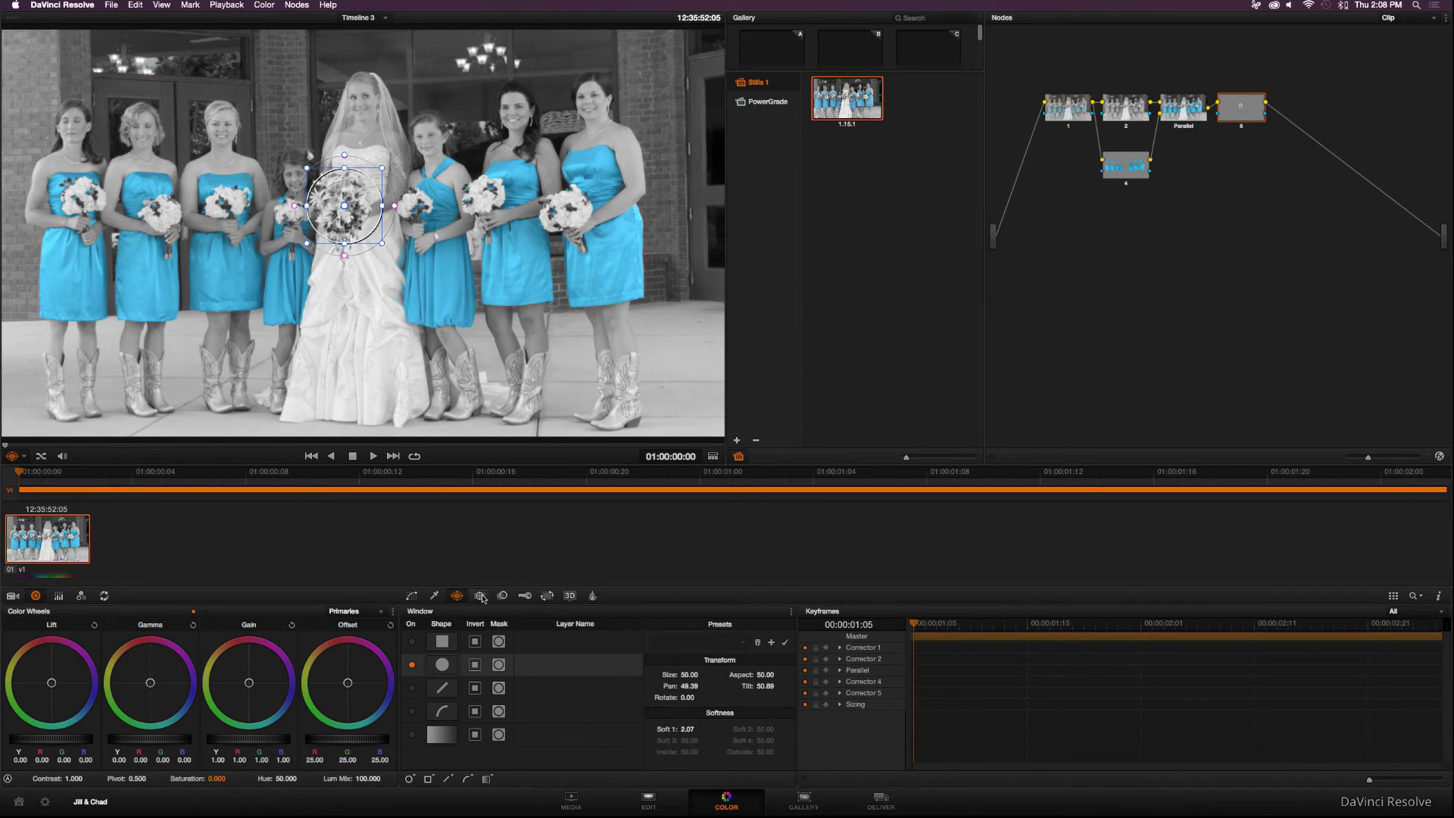
- Track the bouquet circle forward through the whole clip
left_click(480, 595)
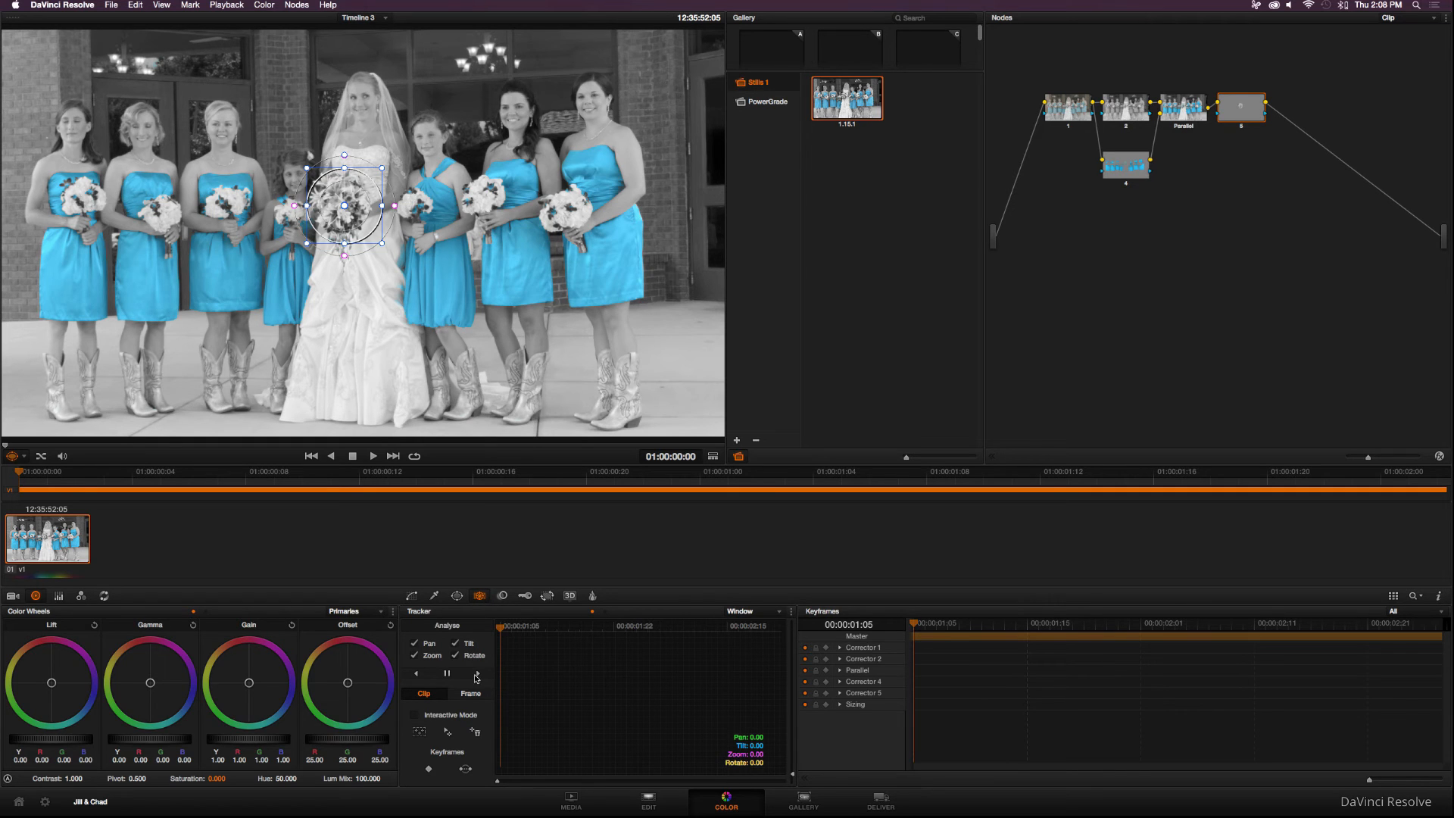
left_click(477, 672)
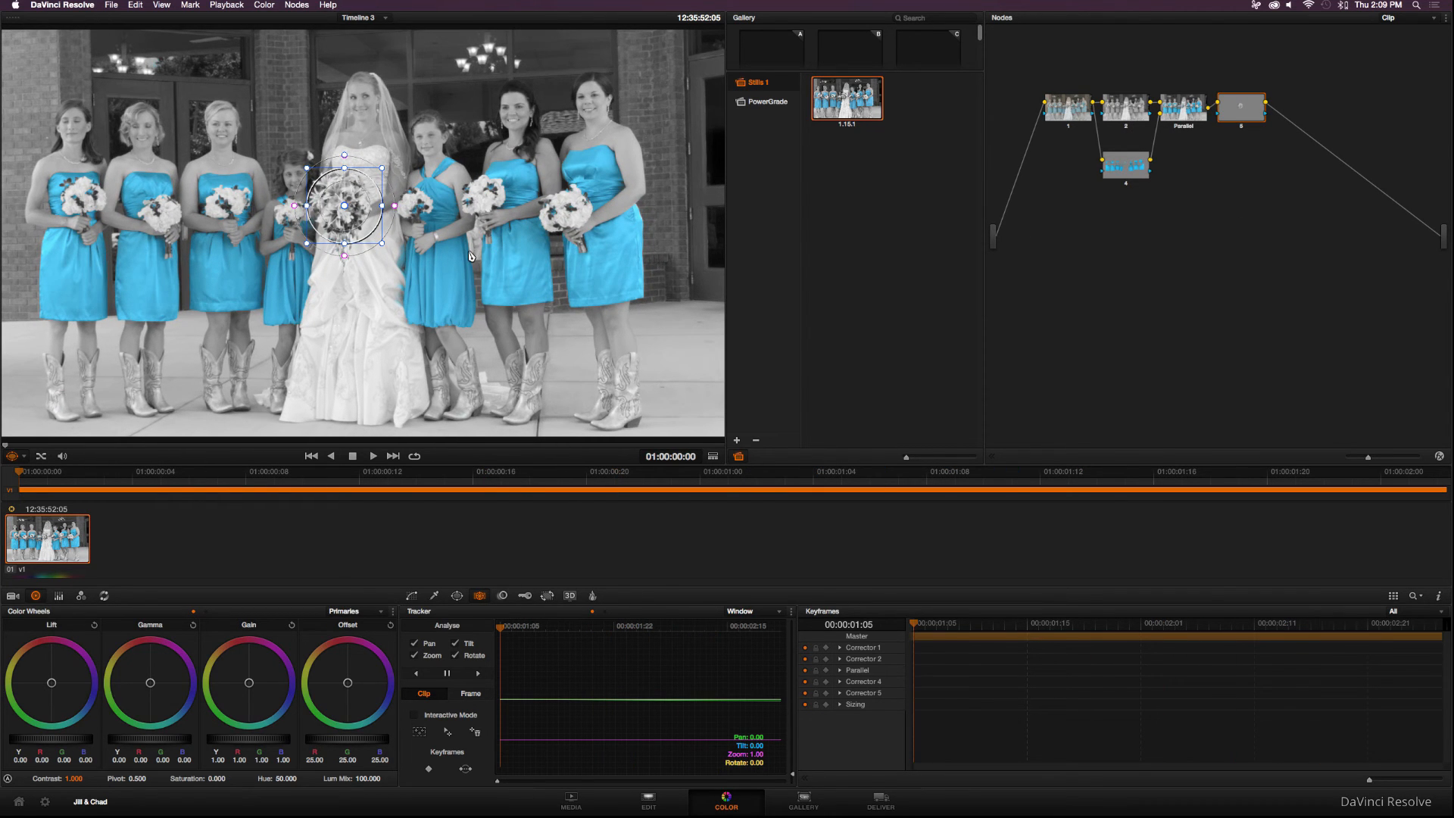
mouse_move(1101, 191)
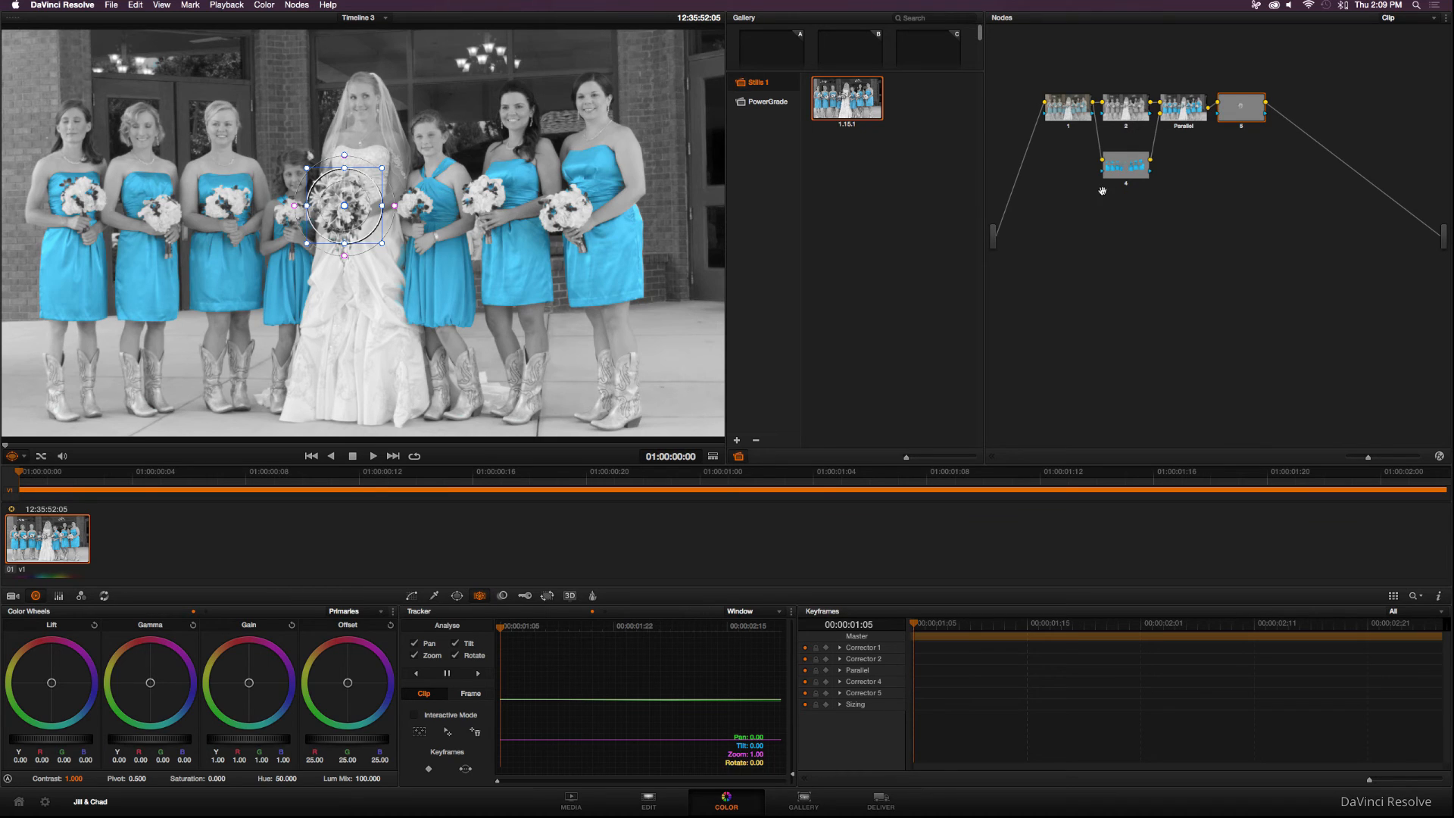
mouse_move(1130, 200)
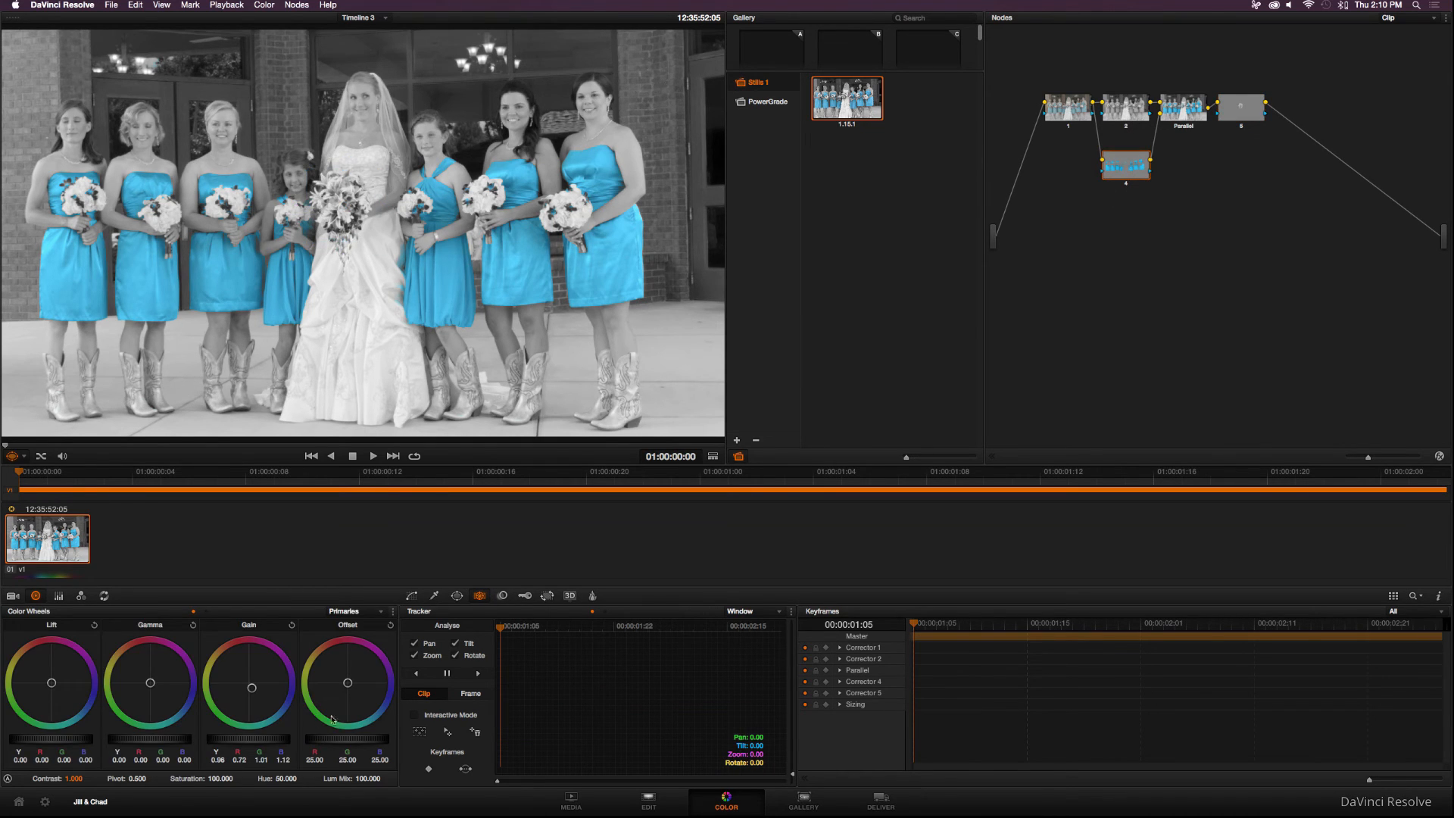
- Shift node 4's gain toward magenta so the dresses turn hot pink
left_click_drag(347, 682, 250, 683)
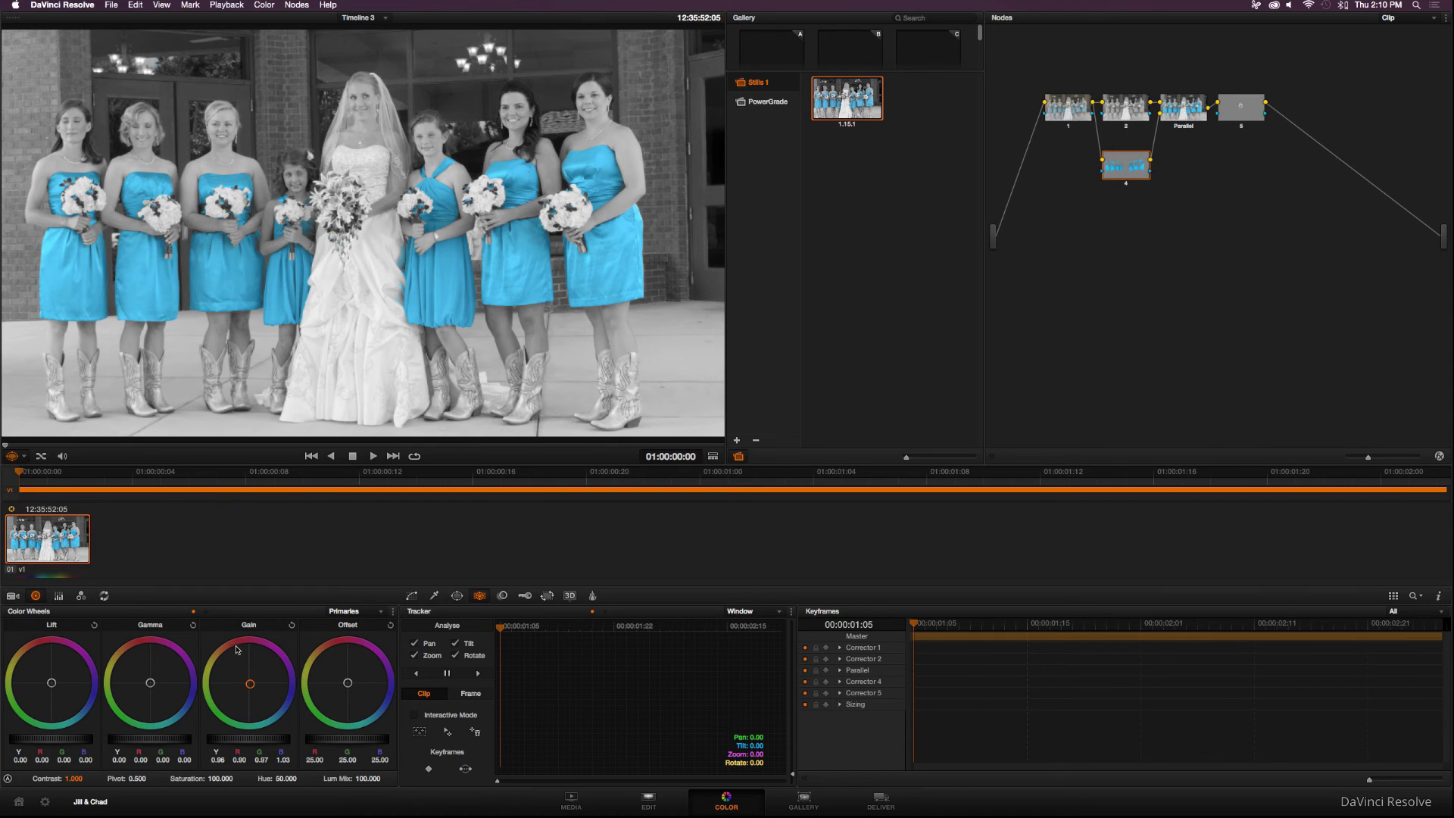
left_click_drag(246, 683, 244, 661)
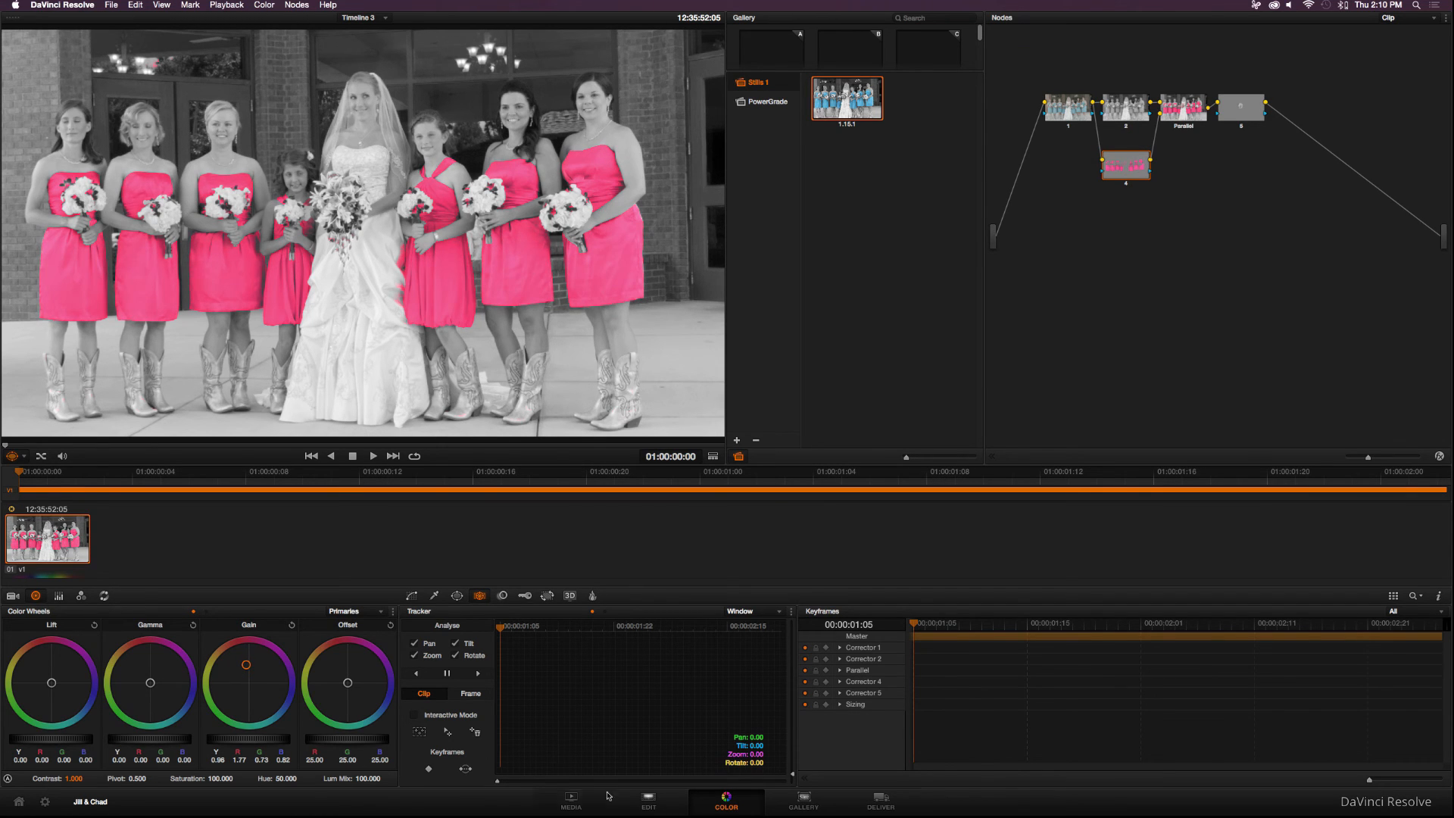
left_click(648, 799)
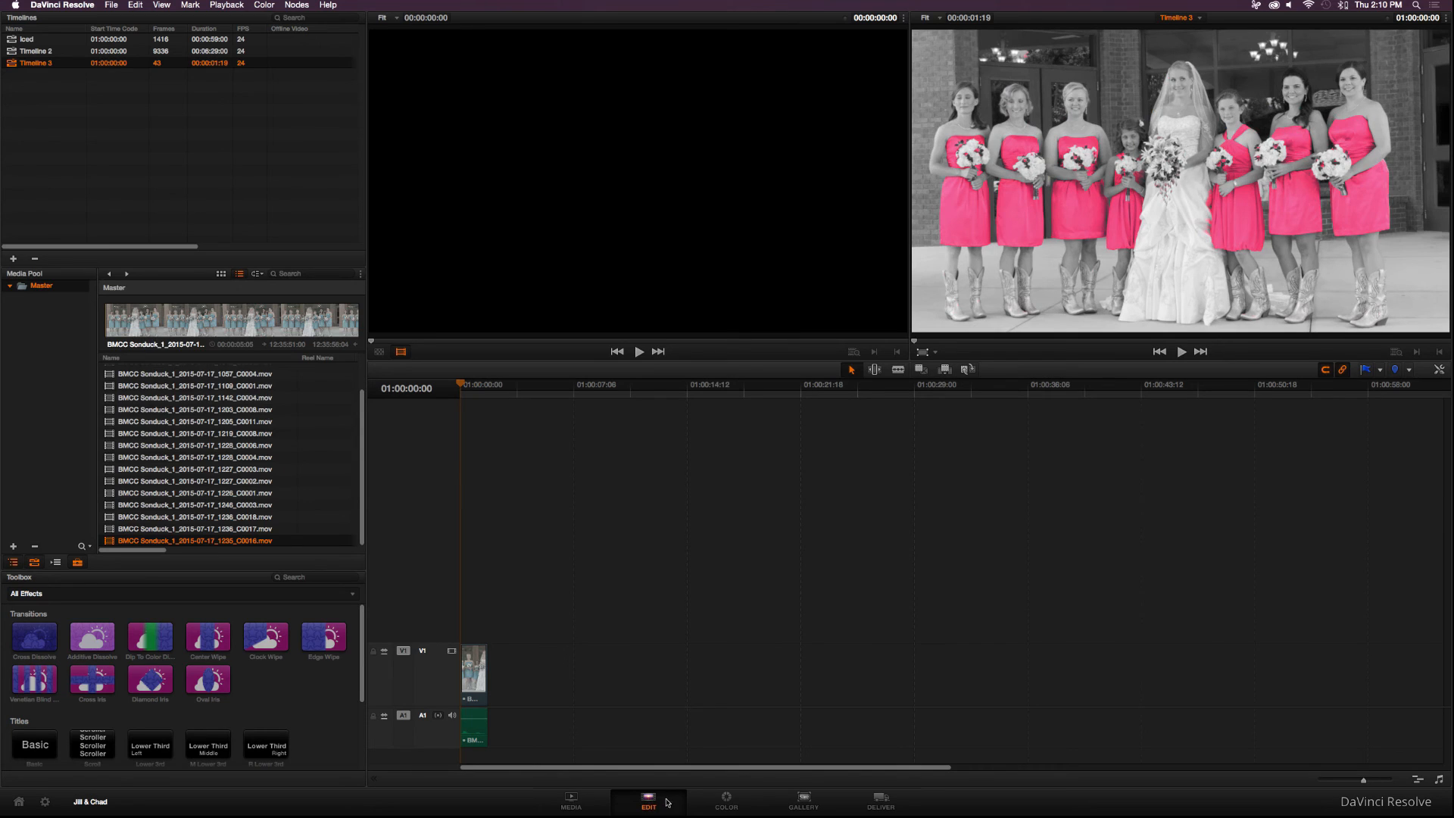
left_click(725, 798)
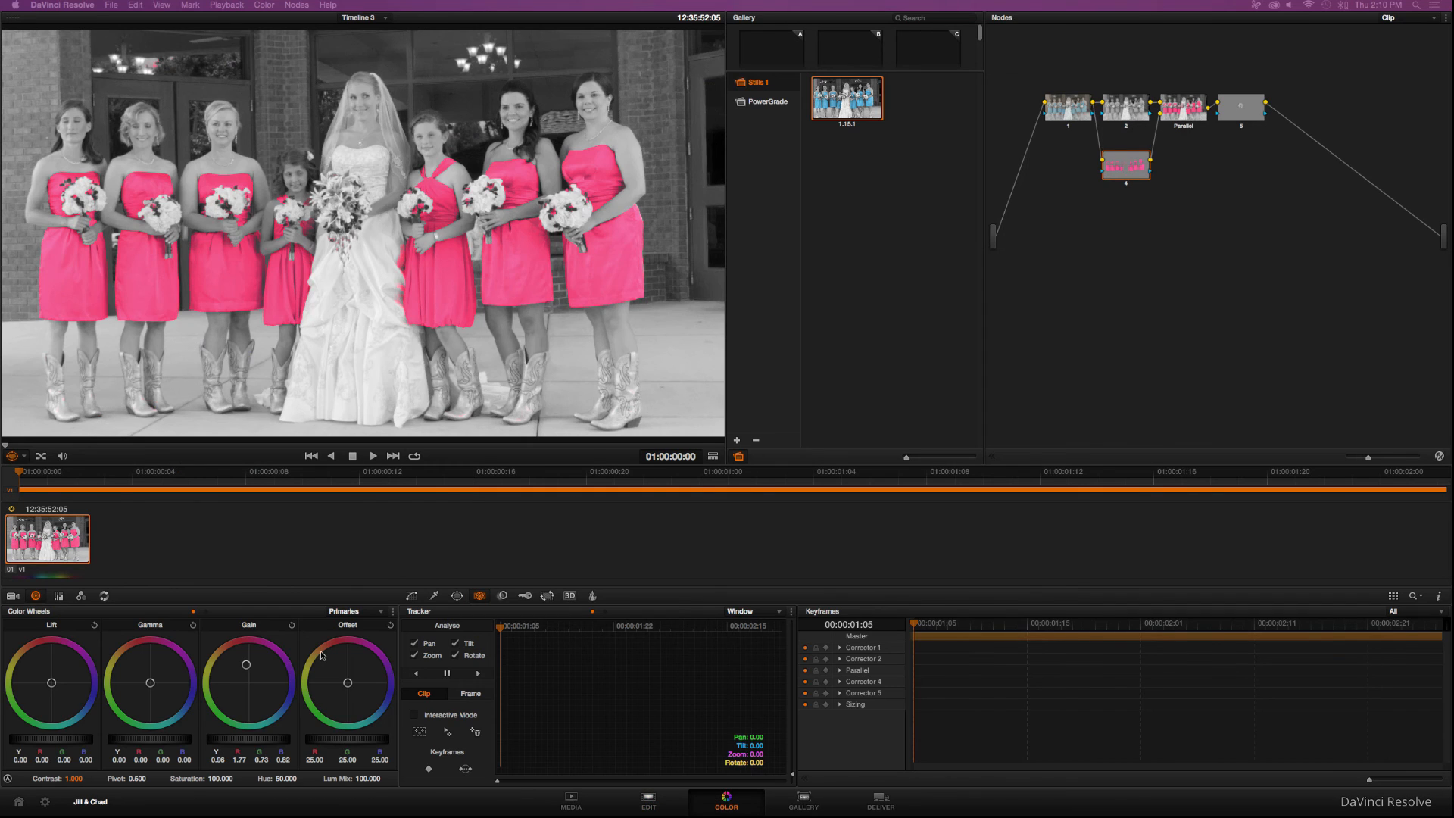
- Shift node 4's gain toward green so the dresses turn lime green
left_click_drag(247, 664, 241, 678)
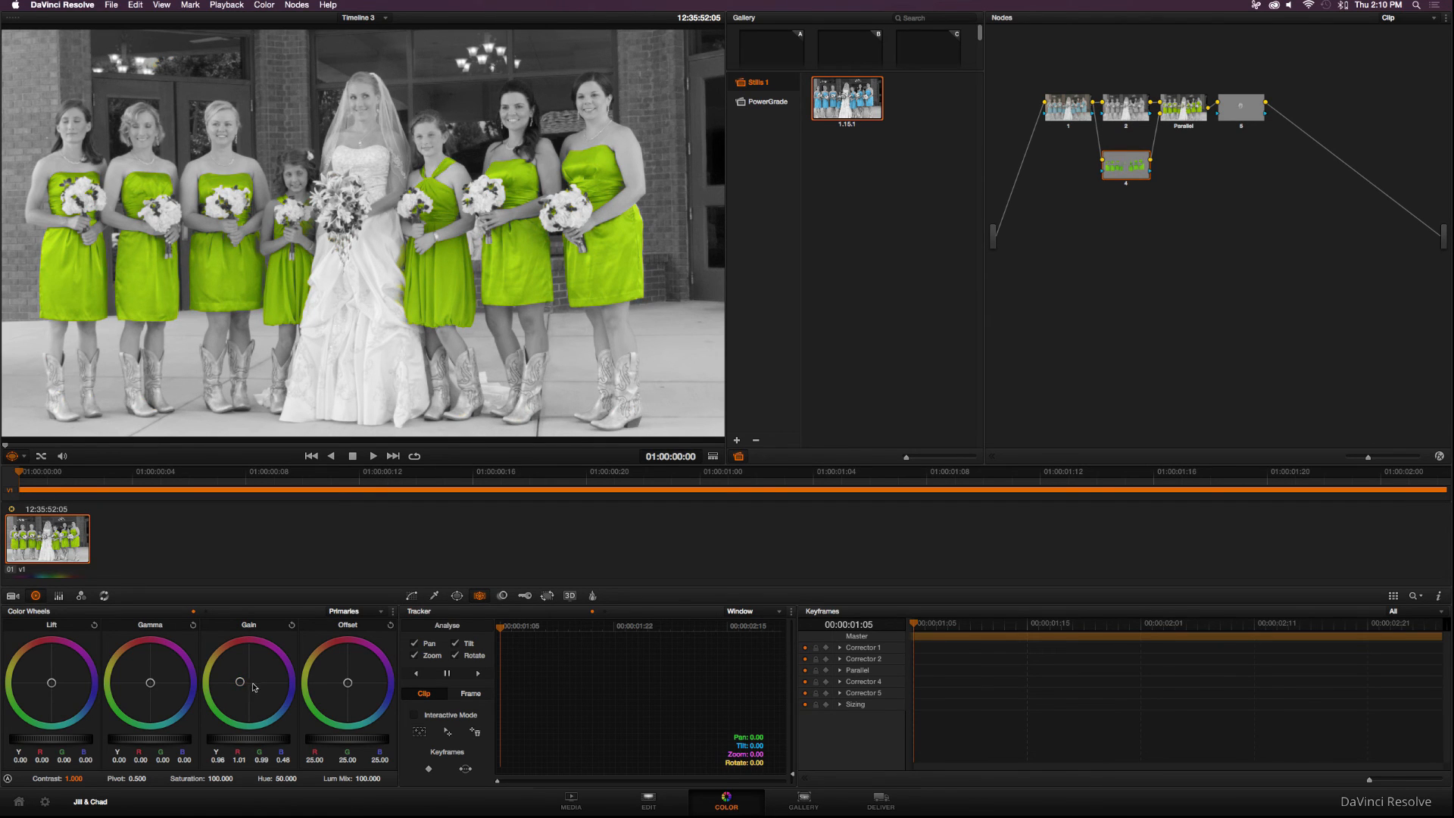
mouse_move(270, 641)
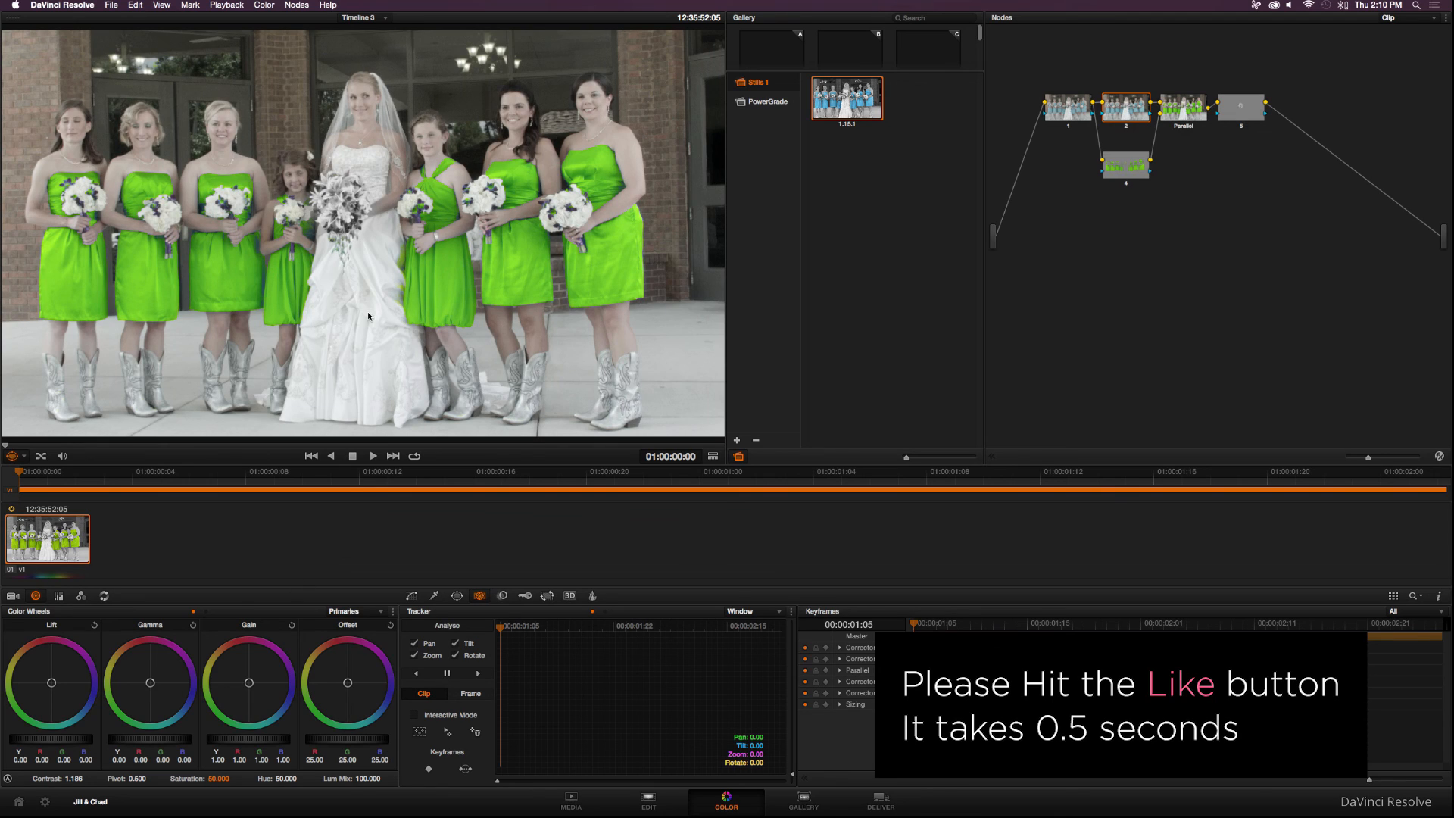
mouse_move(382, 303)
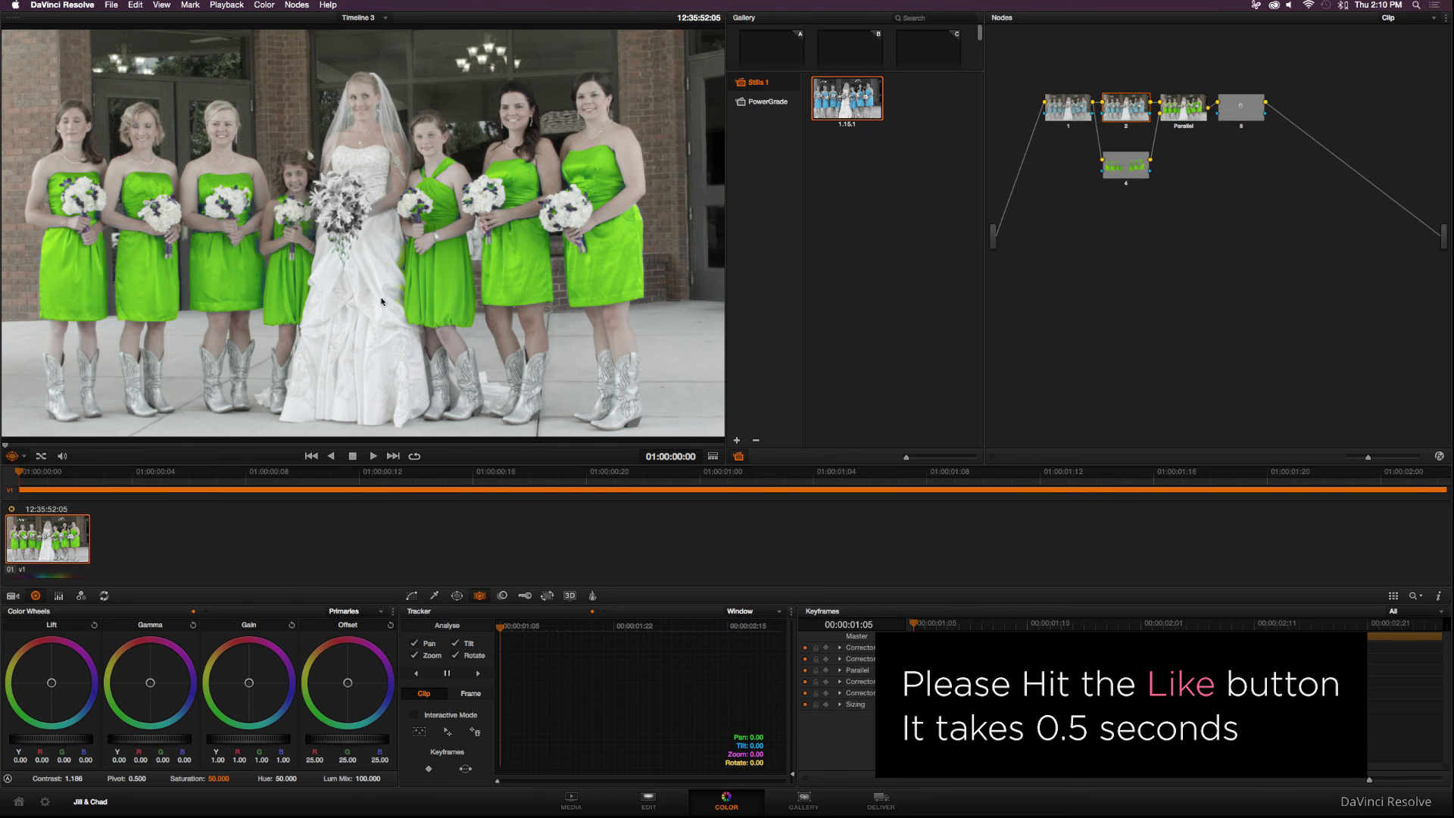